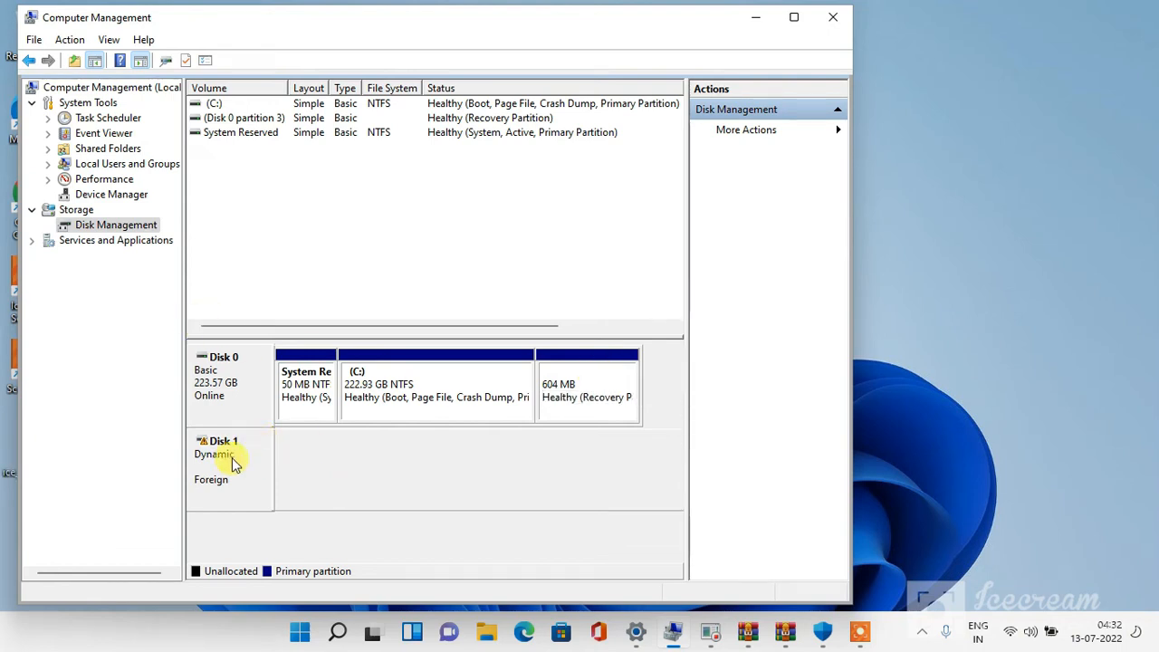
pyautogui.moveTo(257, 463)
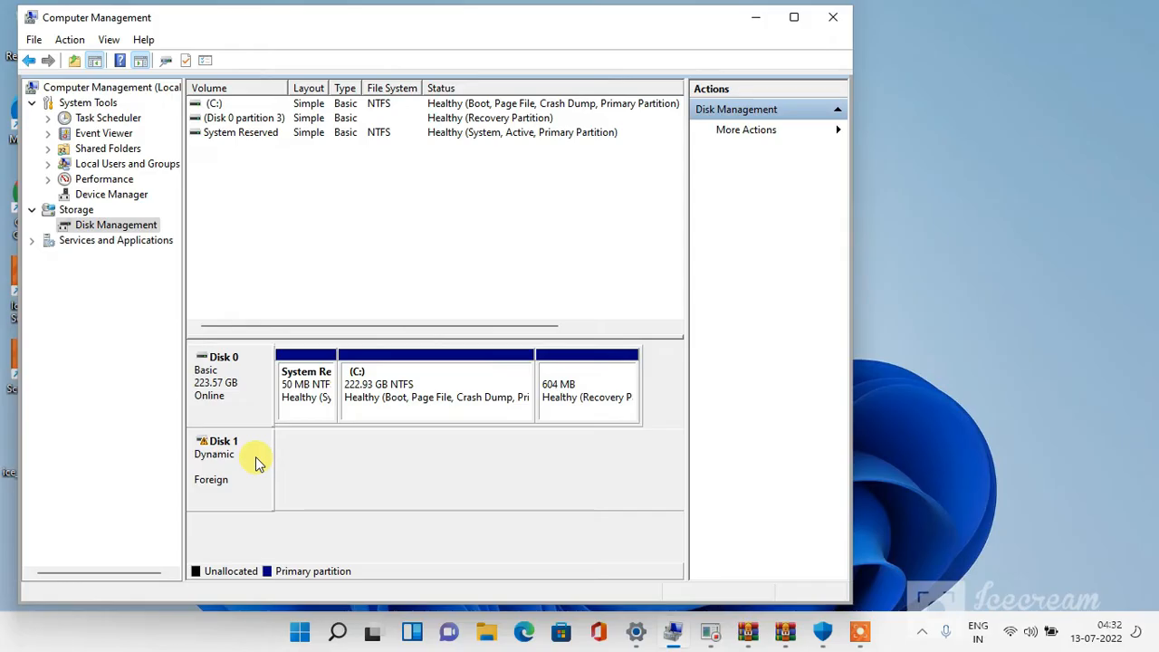
pyautogui.moveTo(227, 467)
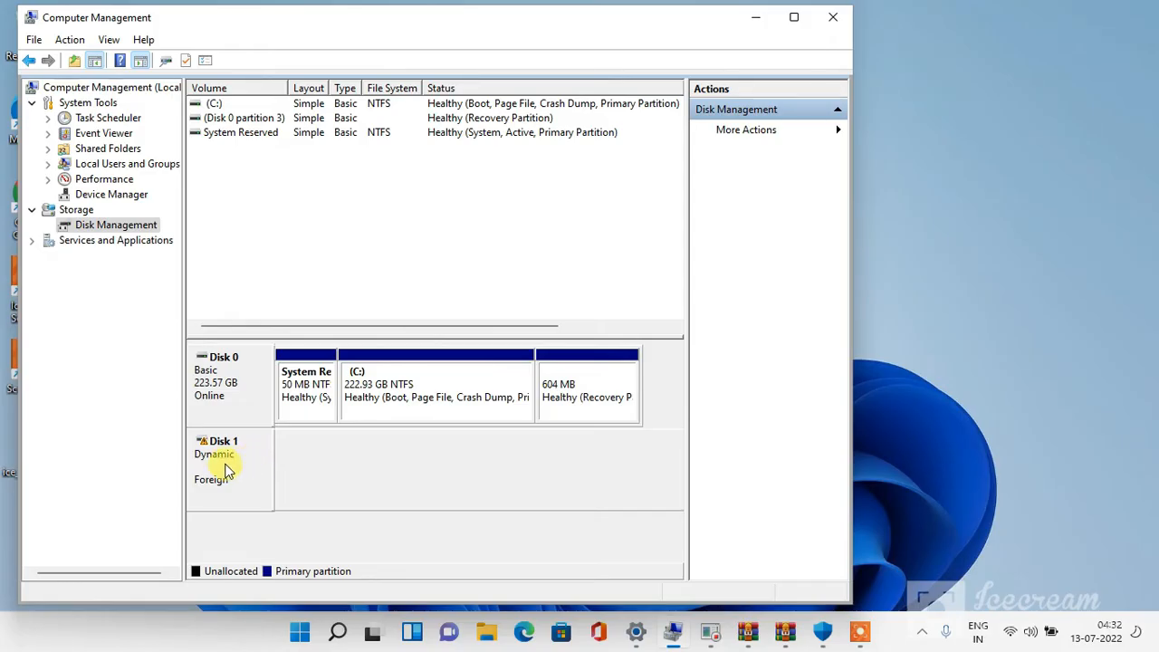
pyautogui.moveTo(195, 467)
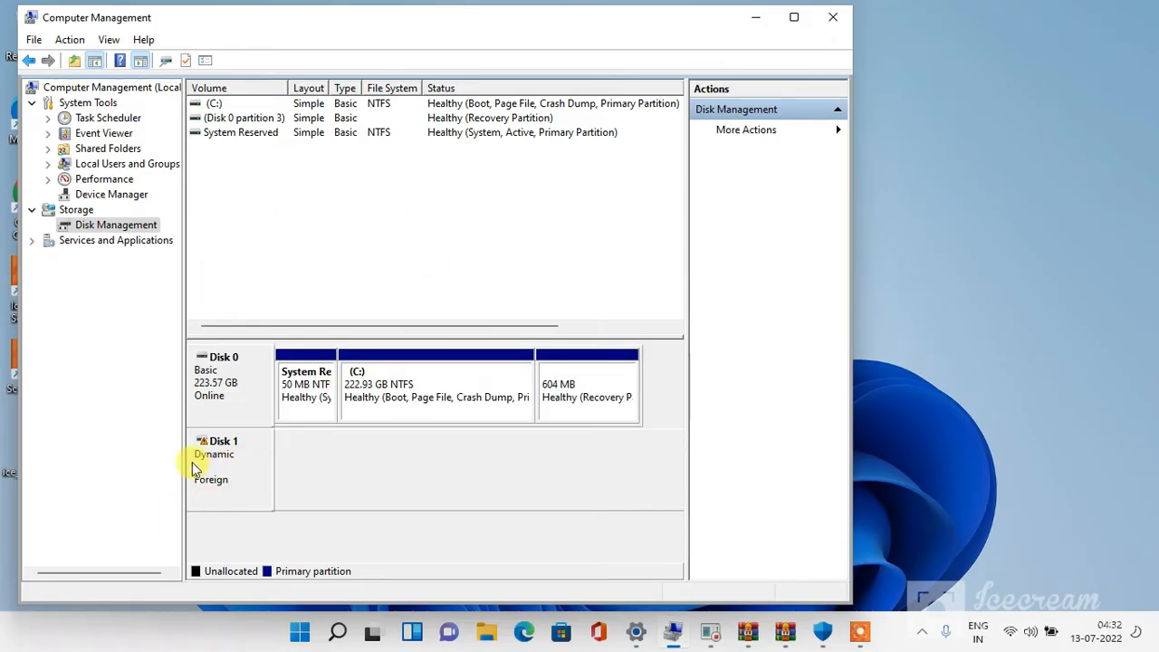
pyautogui.moveTo(220, 475)
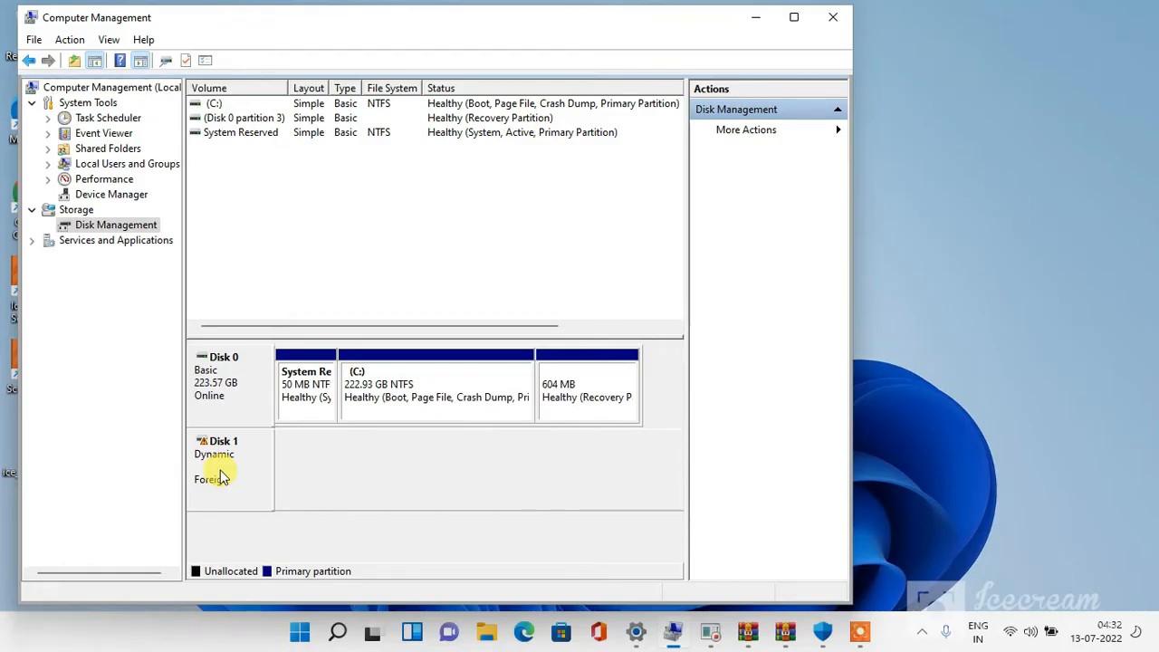
pyautogui.moveTo(286, 510)
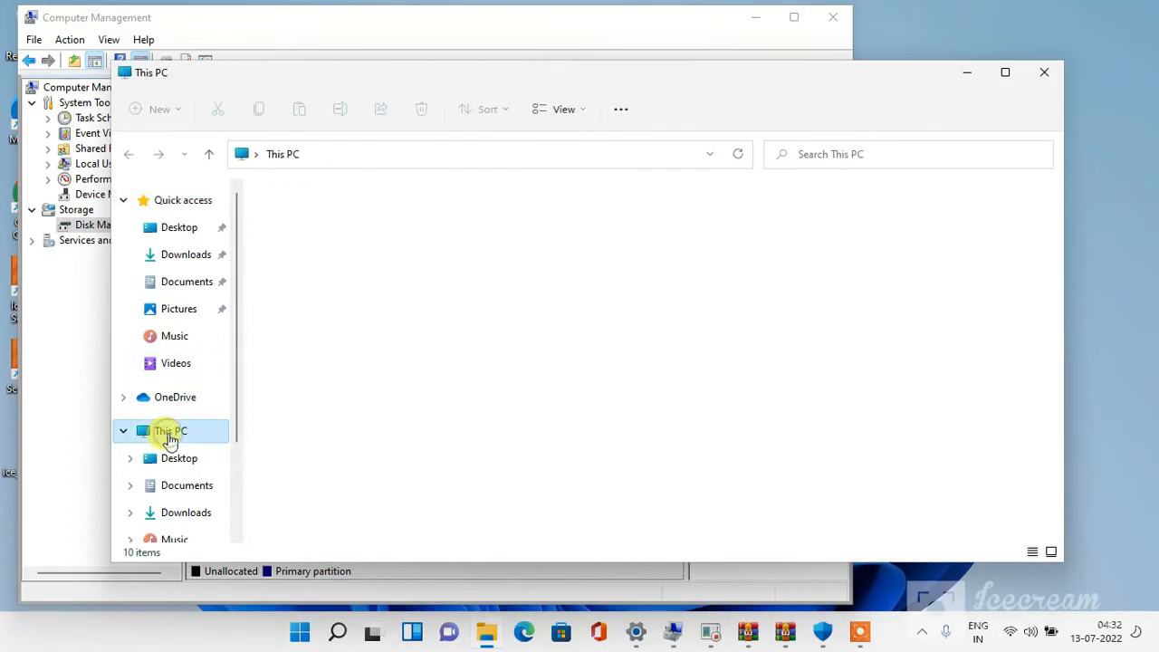
# - Show This PC full-screen with only Local Disk (C:) listed under drives
pyautogui.click(170, 431)
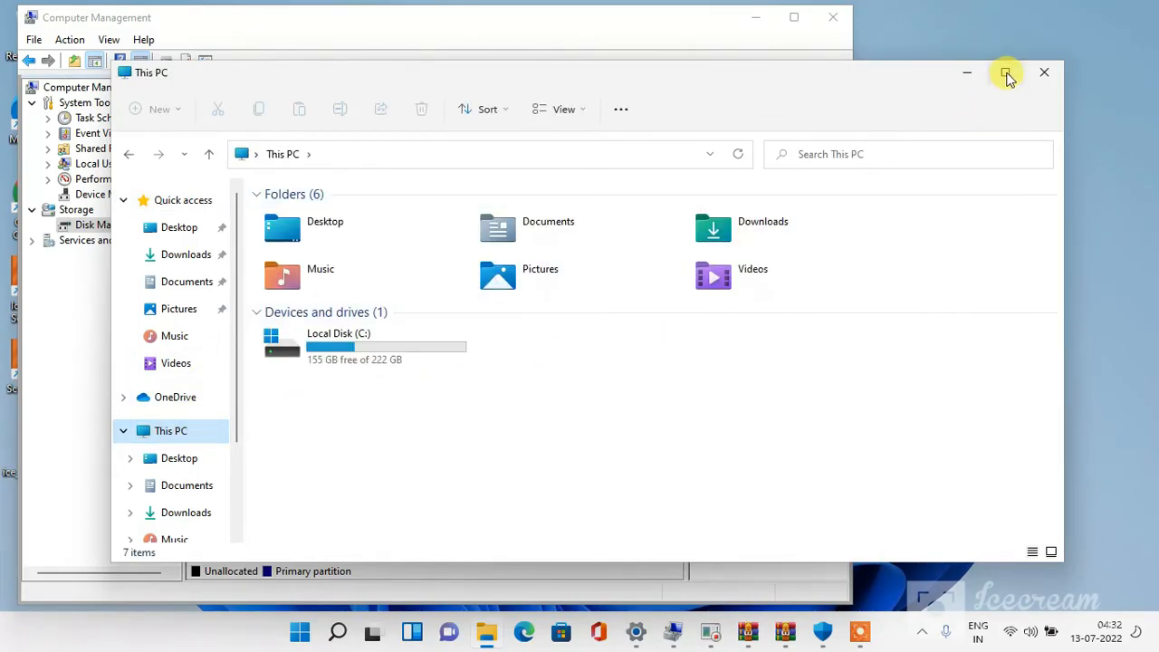
pyautogui.click(1006, 72)
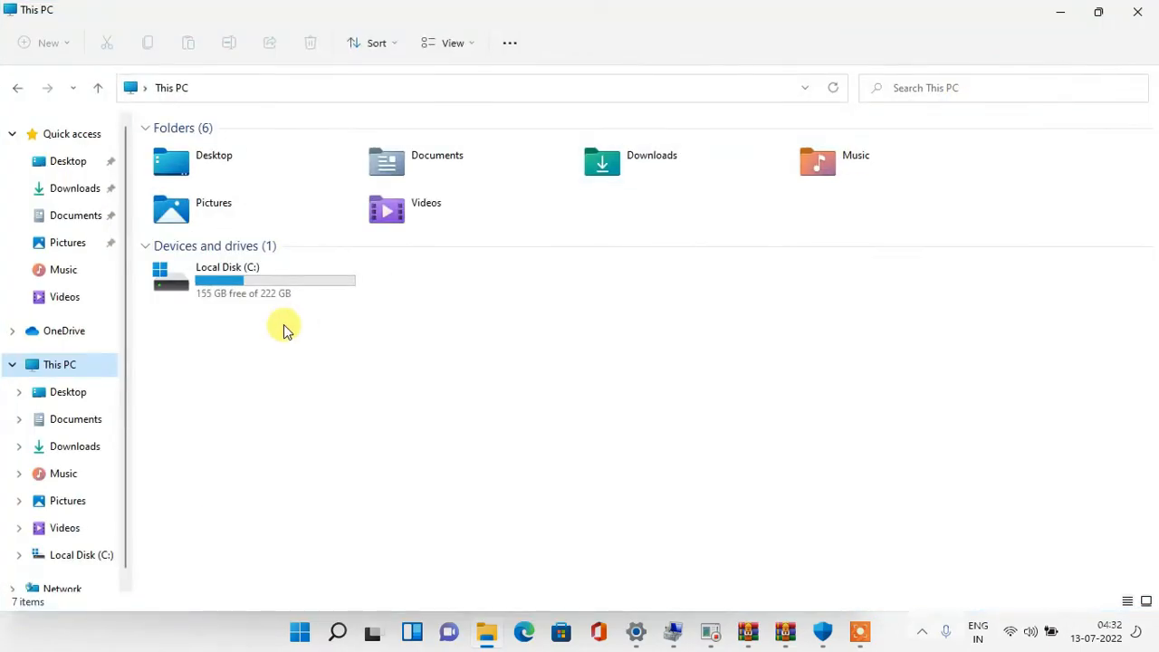
pyautogui.moveTo(270, 427)
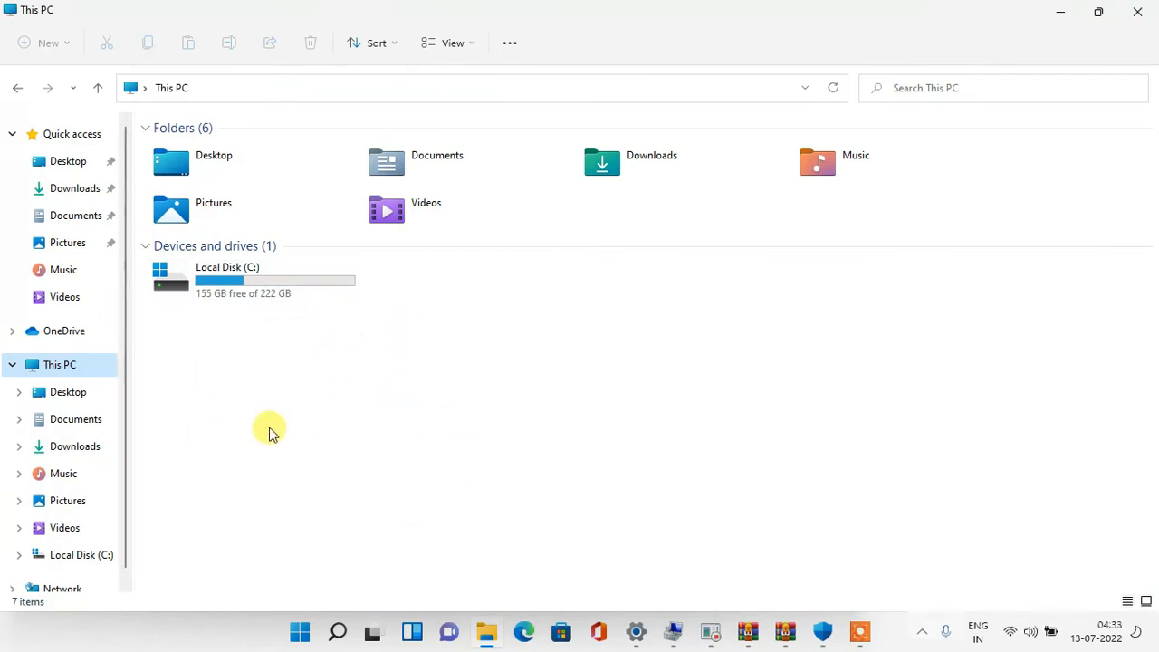
pyautogui.moveTo(330, 366)
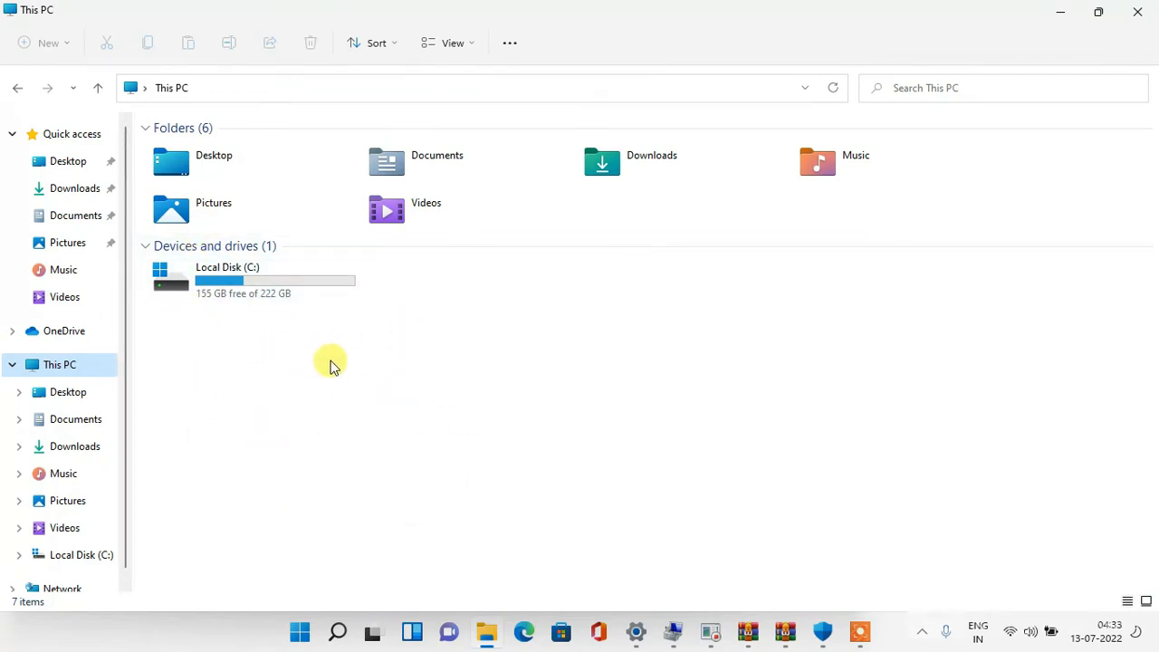
pyautogui.moveTo(353, 329)
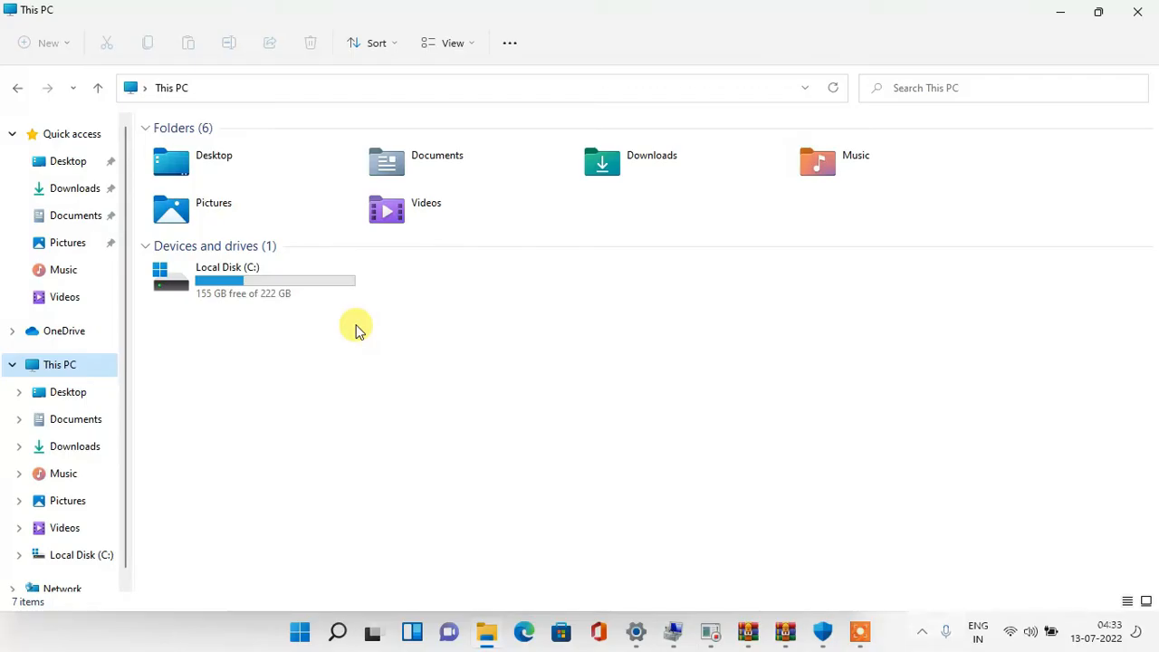
pyautogui.moveTo(518, 440)
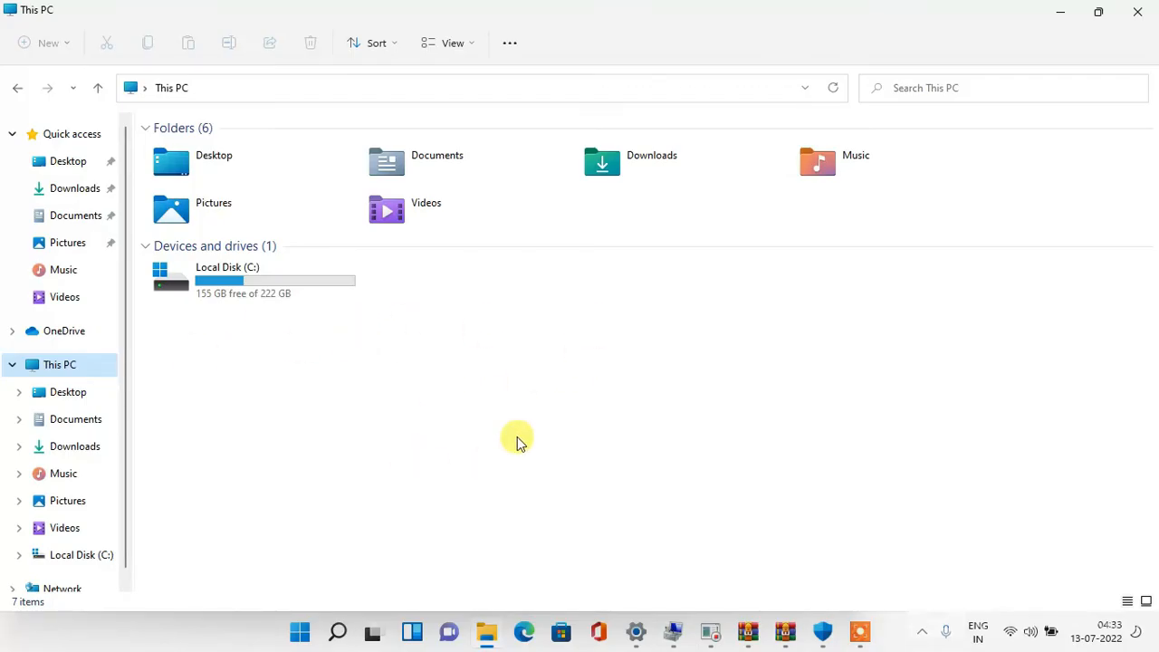
pyautogui.moveTo(840, 304)
pyautogui.write('c')
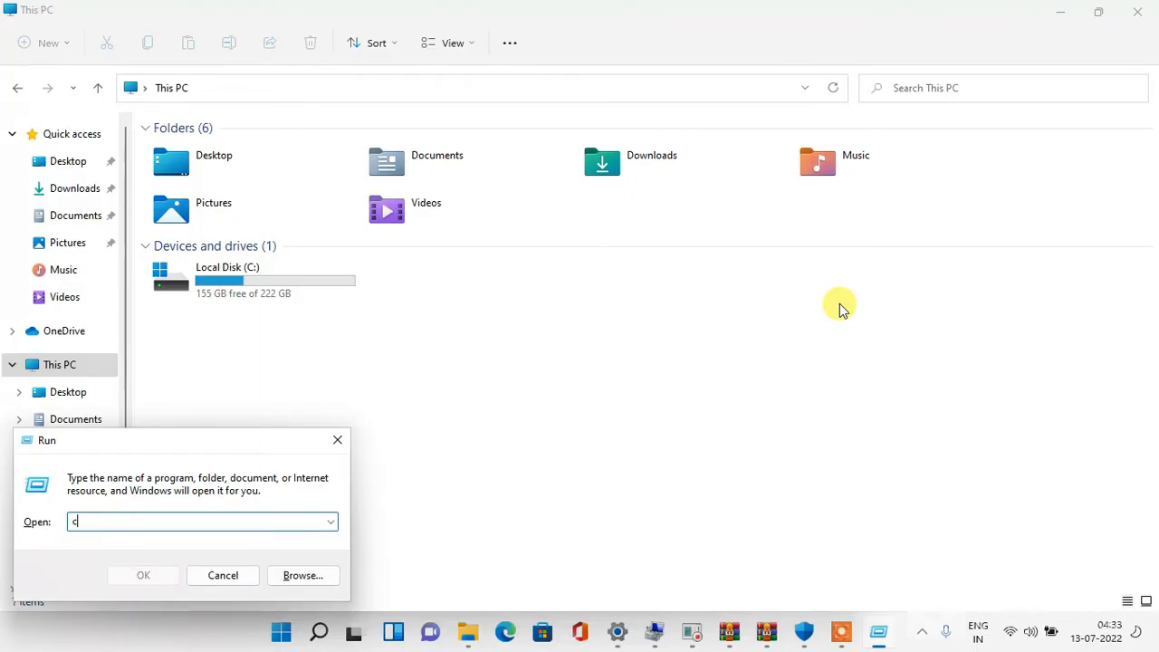
# - Run compmgmt.msc from the Run dialog to launch Computer Management
pyautogui.write('ompmgmt')
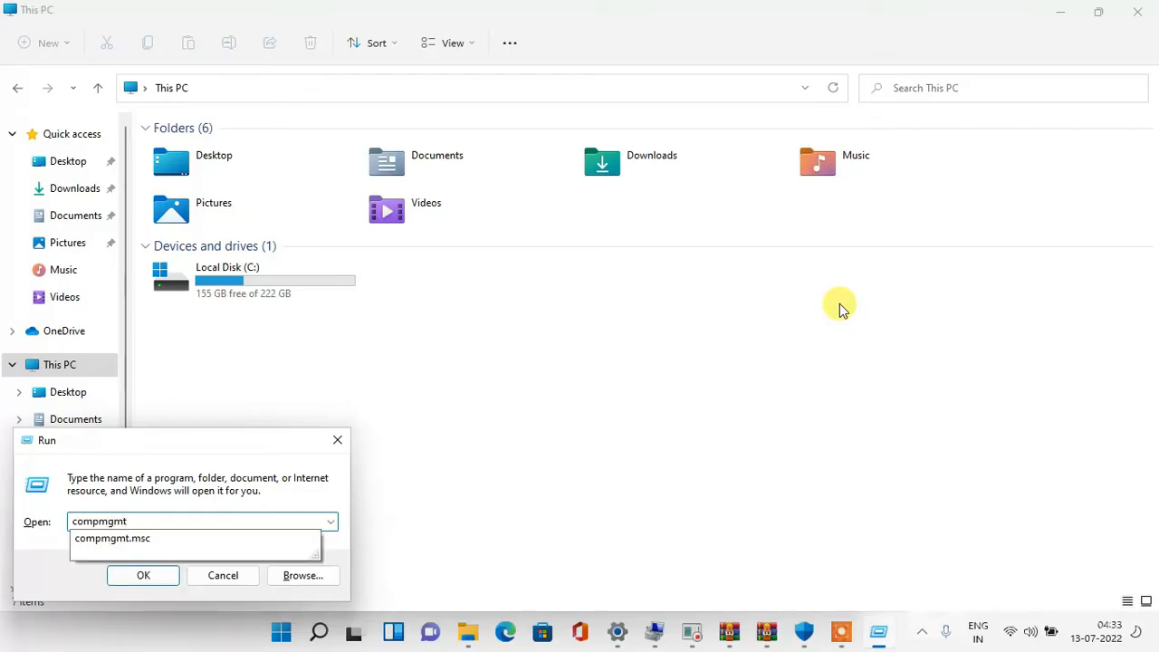
pyautogui.click(143, 575)
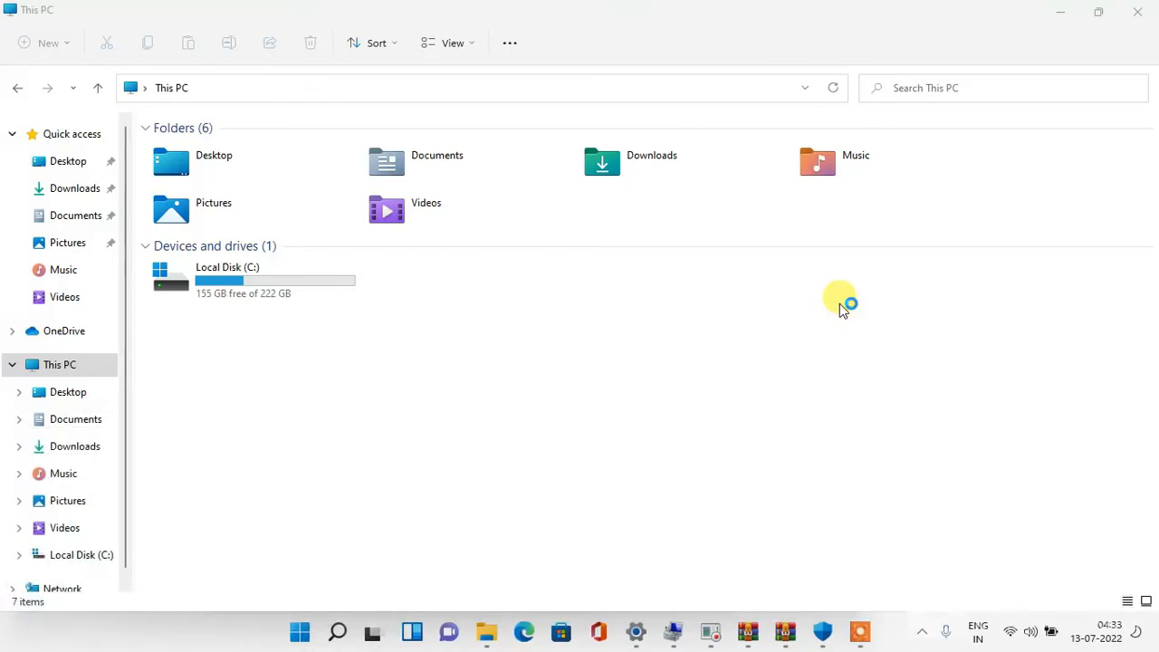
pyautogui.moveTo(426, 398)
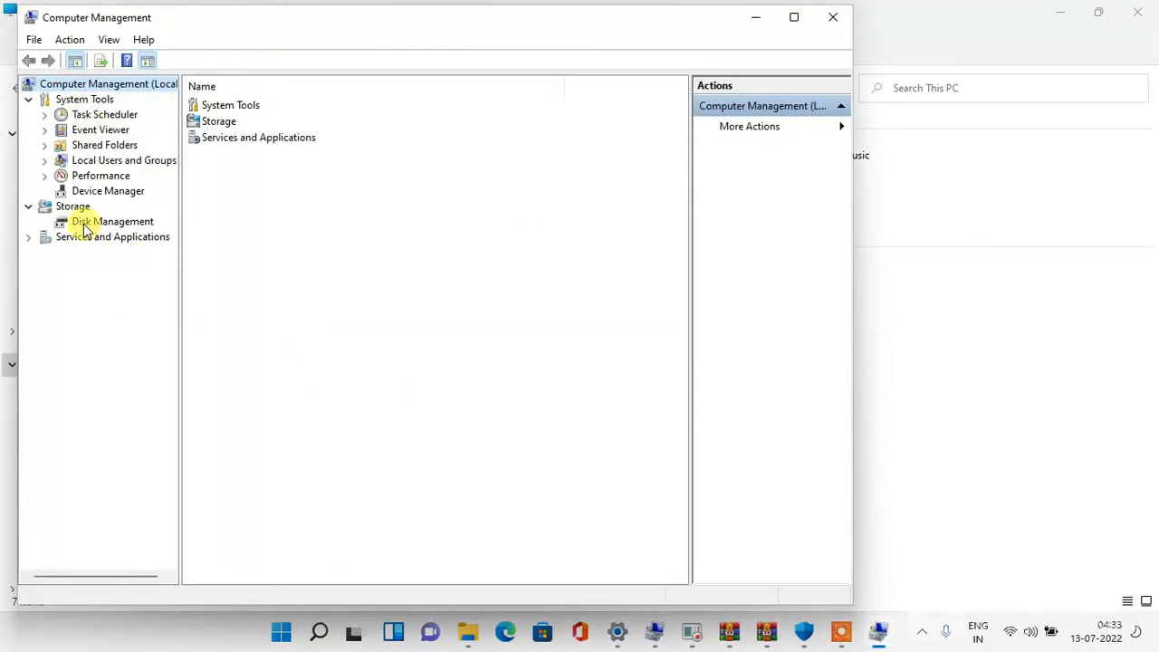
# - Show Disk Management listing Disk 0 and the foreign dynamic Disk 1
pyautogui.click(112, 221)
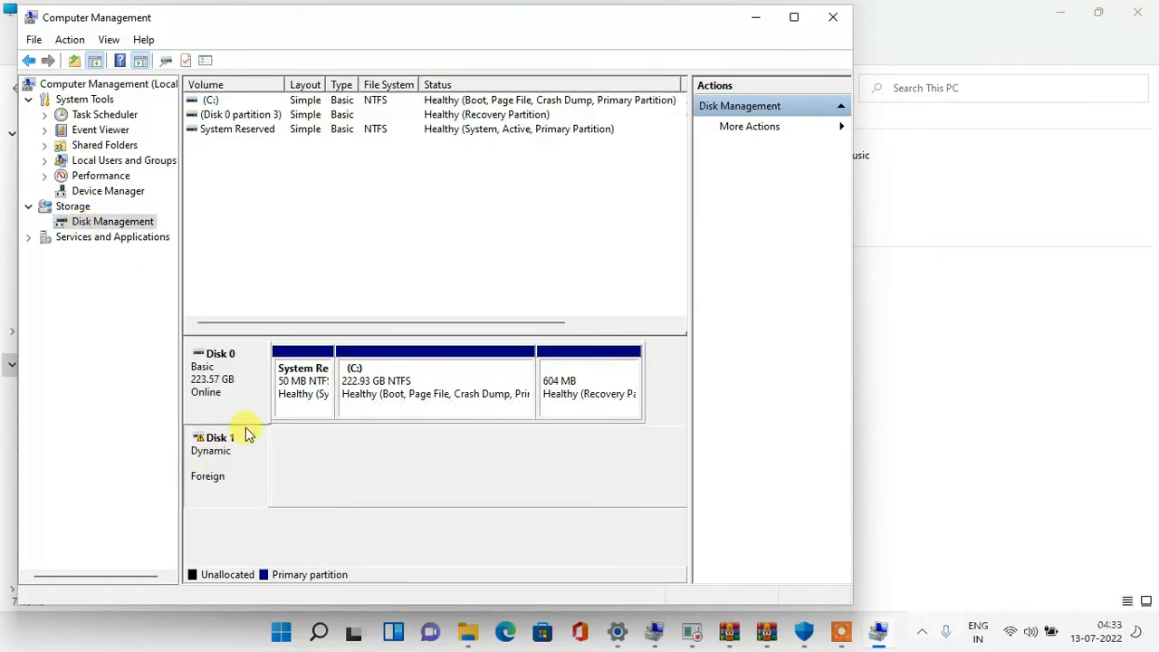
pyautogui.moveTo(210, 493)
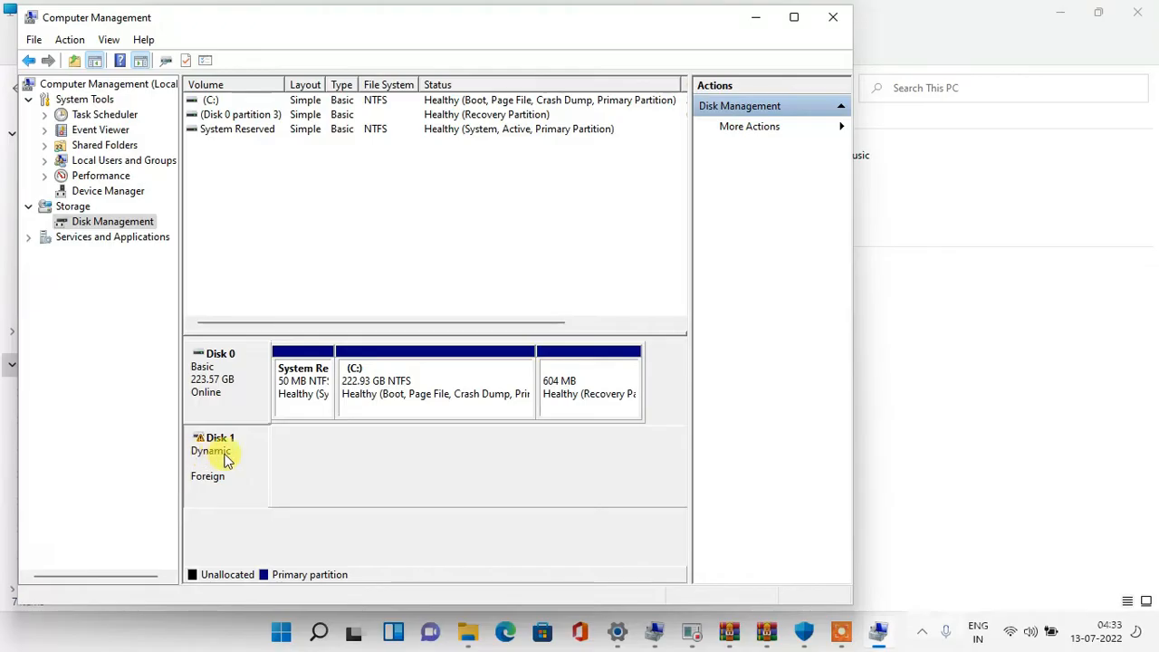
pyautogui.moveTo(220, 478)
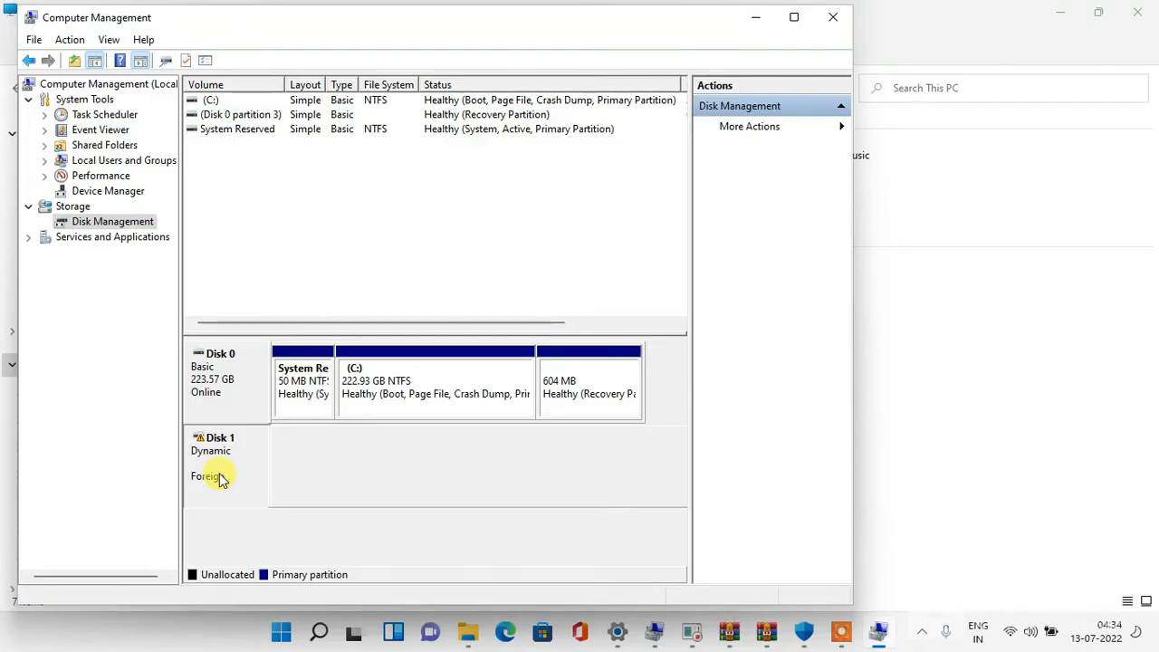
pyautogui.moveTo(377, 550)
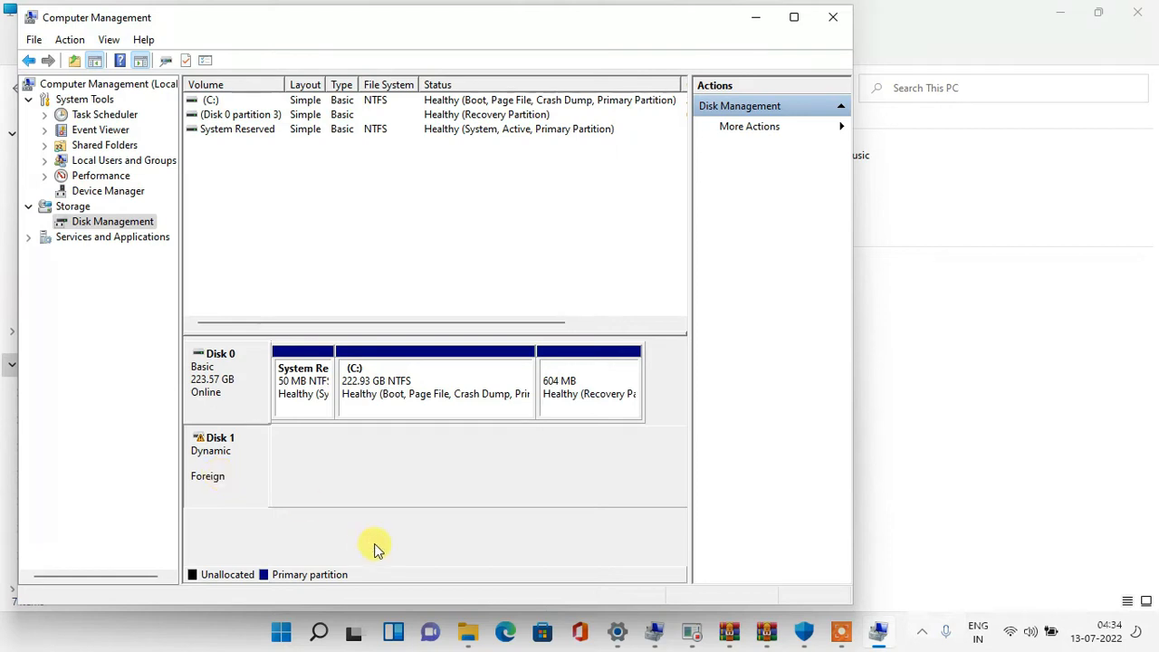
# - Show Disk 1's actions menu including Import Foreign Disks
pyautogui.rightClick(217, 453)
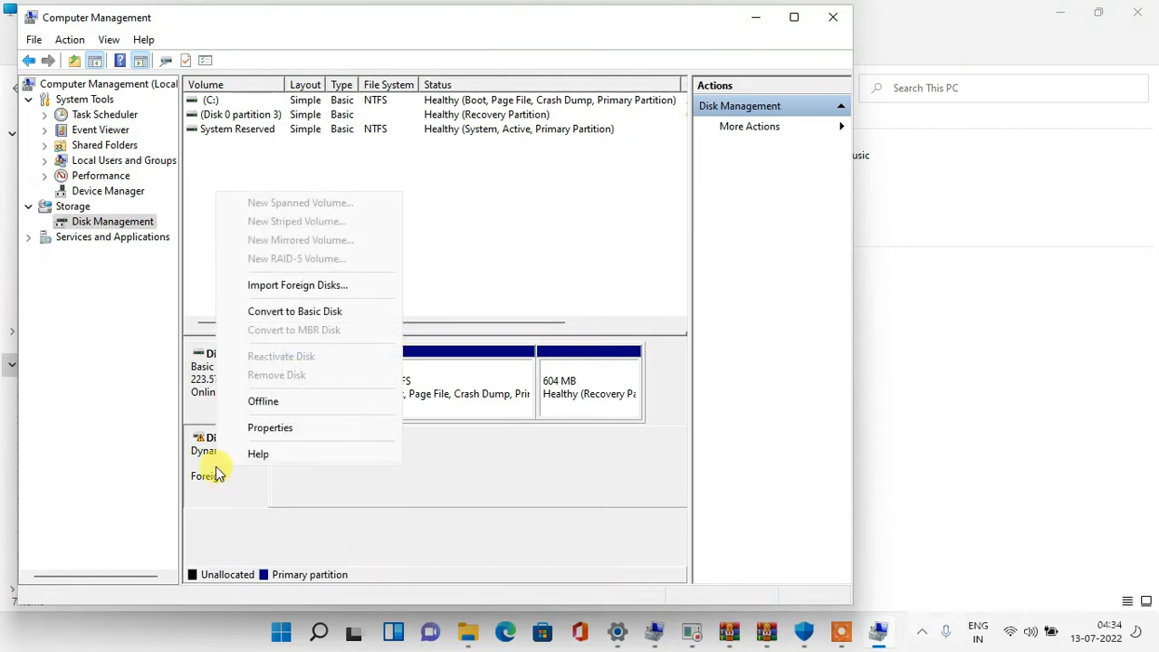
pyautogui.moveTo(299, 361)
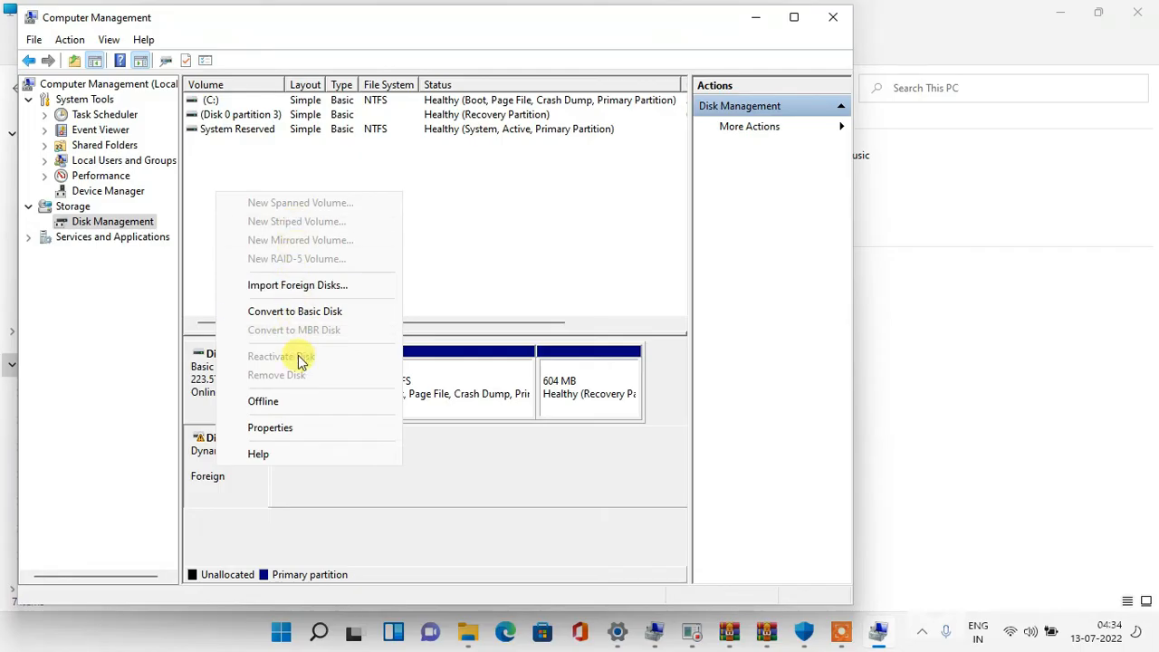
pyautogui.moveTo(340, 284)
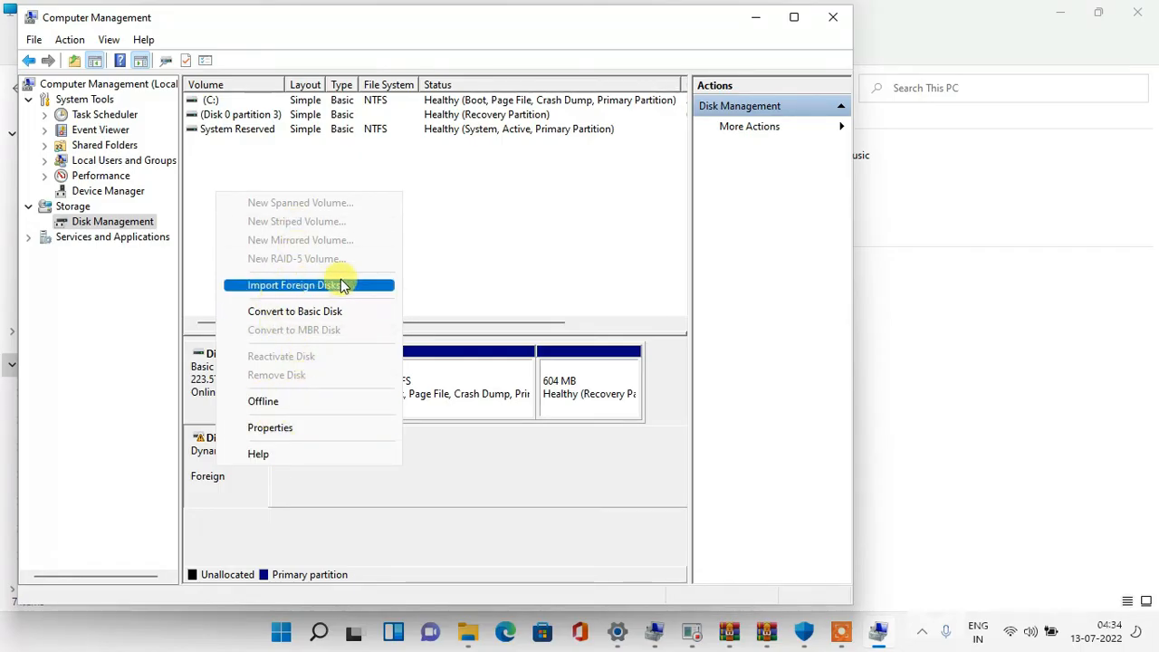
pyautogui.moveTo(351, 311)
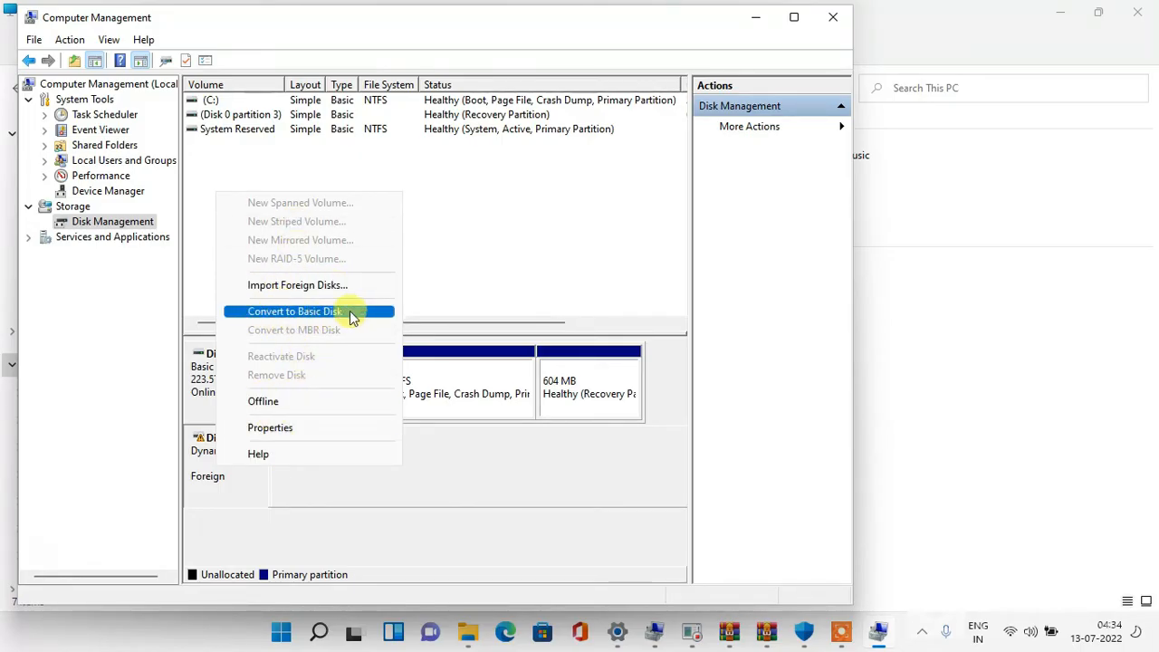
pyautogui.moveTo(291, 319)
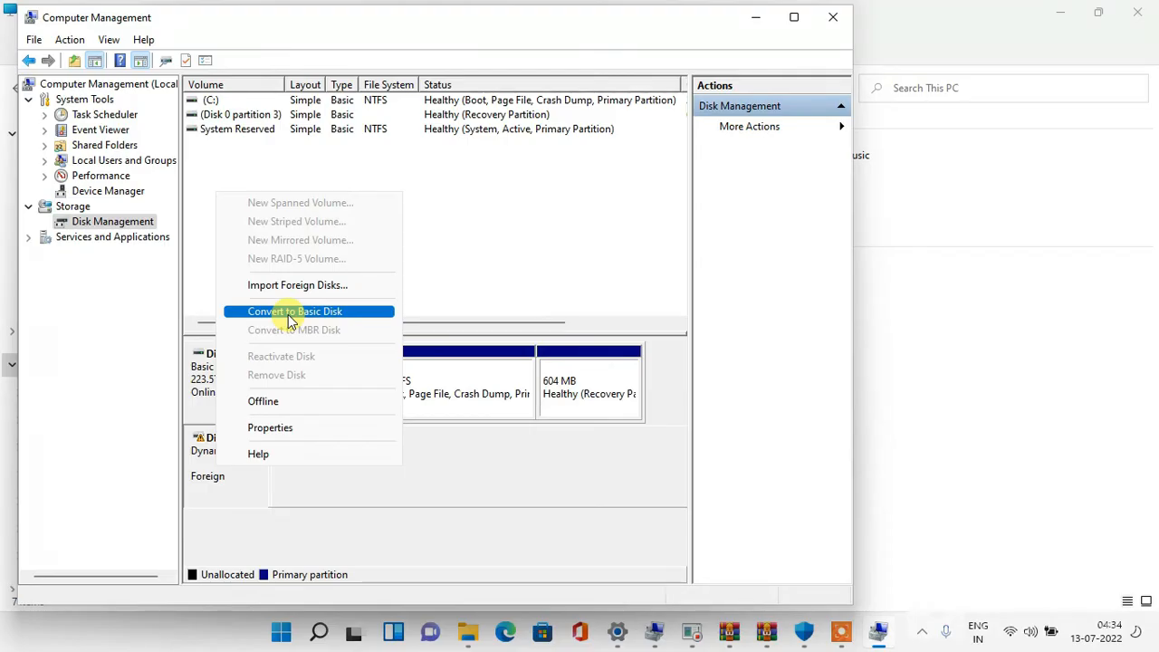
pyautogui.moveTo(341, 316)
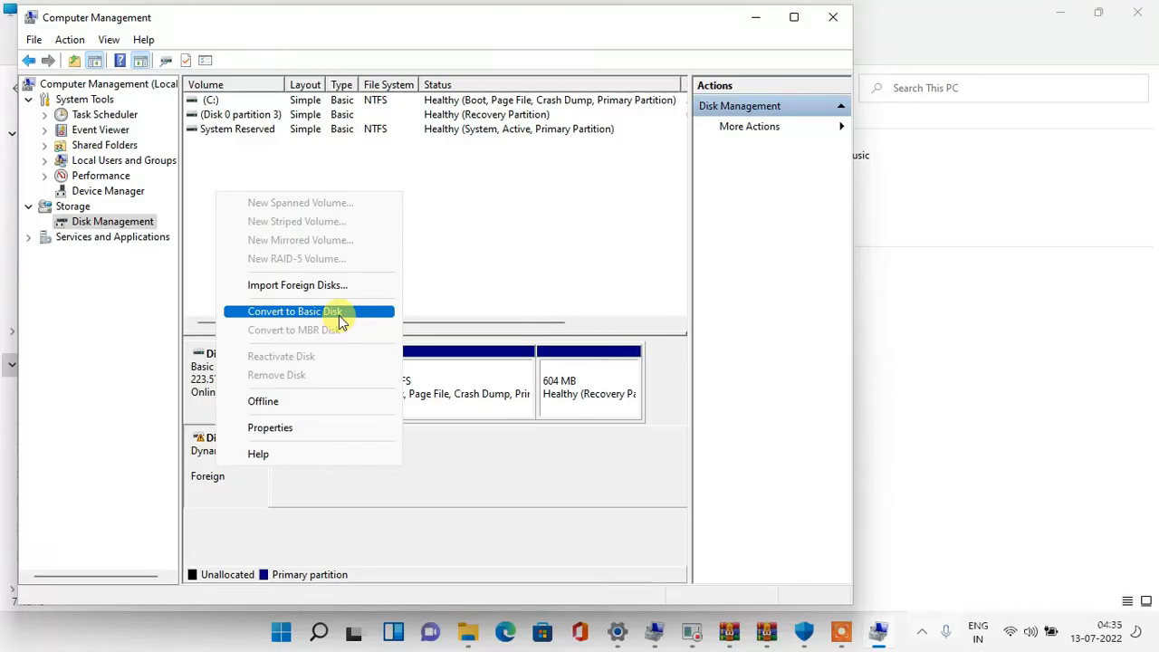
pyautogui.moveTo(296, 284)
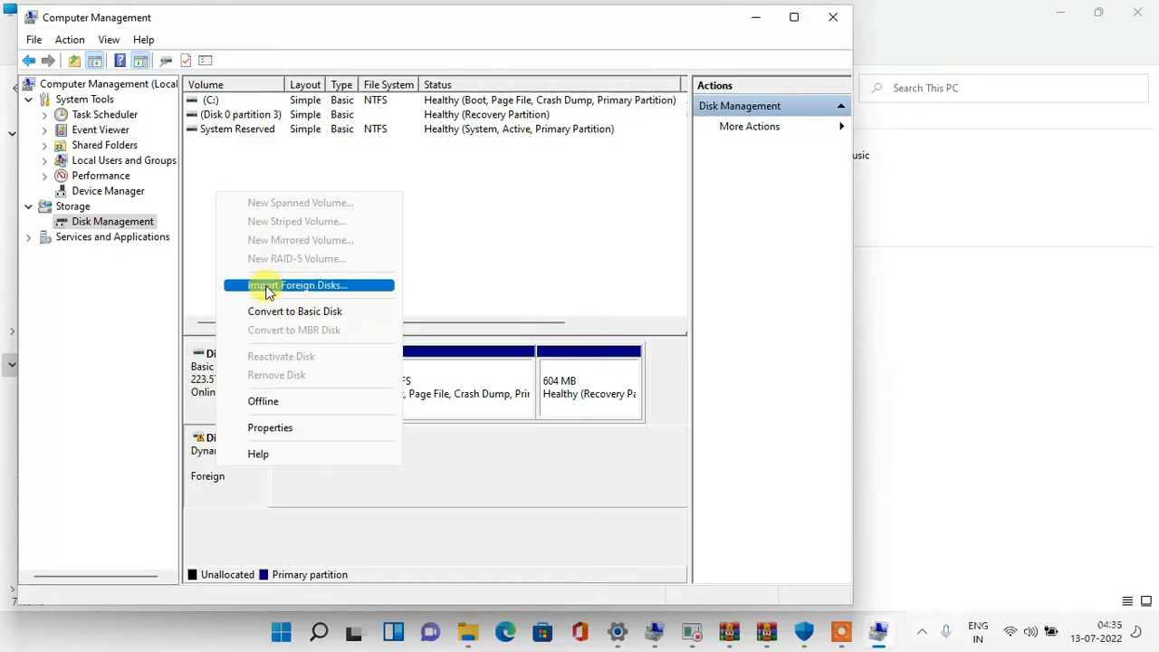
pyautogui.moveTo(306, 293)
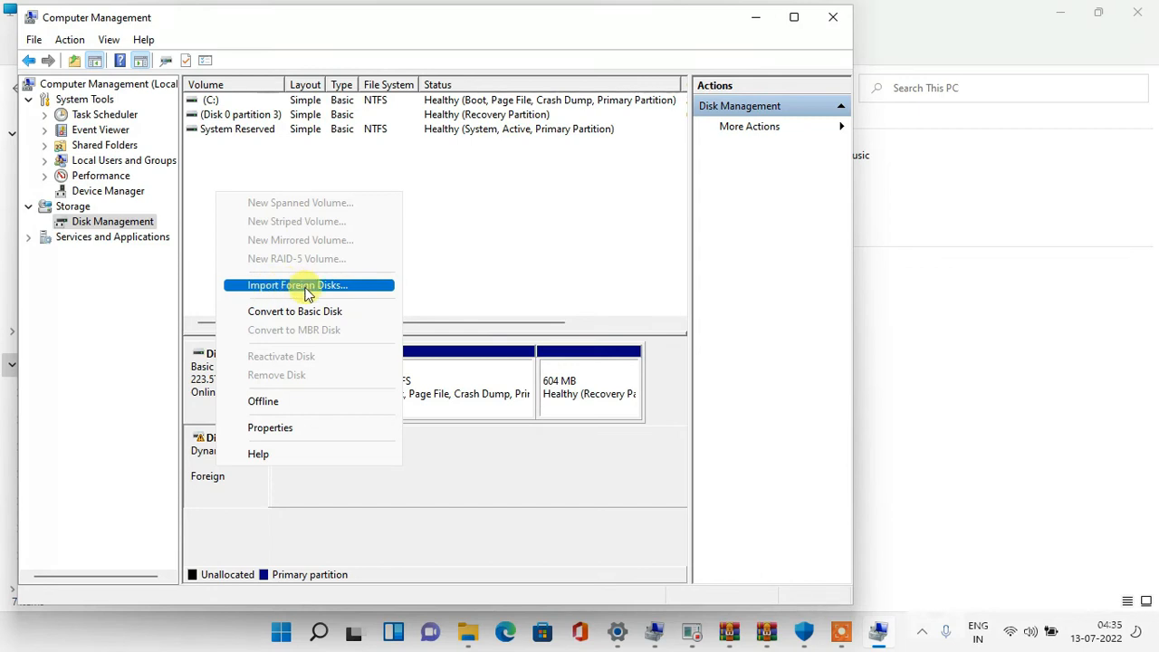
pyautogui.click(297, 285)
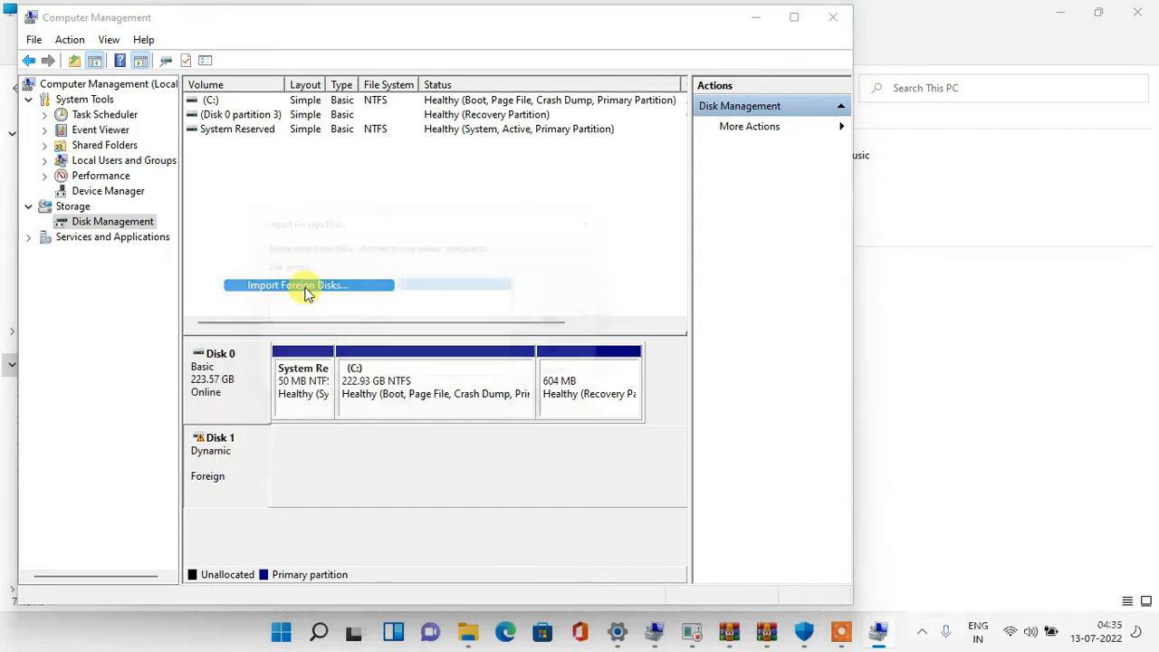
pyautogui.click(296, 284)
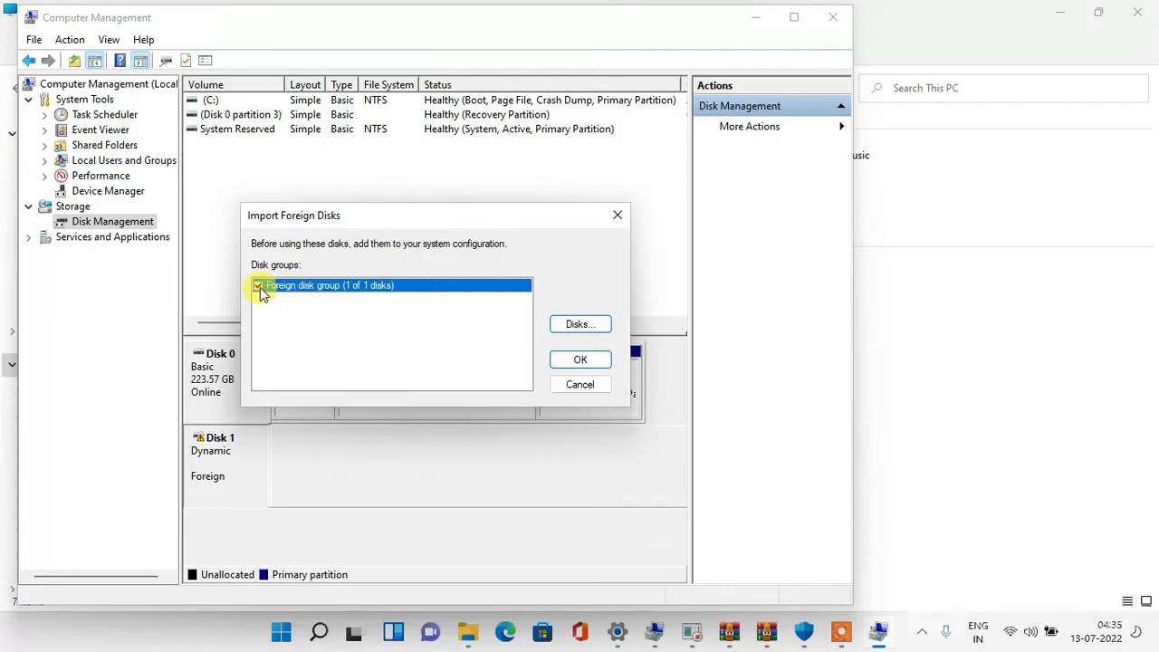
pyautogui.click(259, 286)
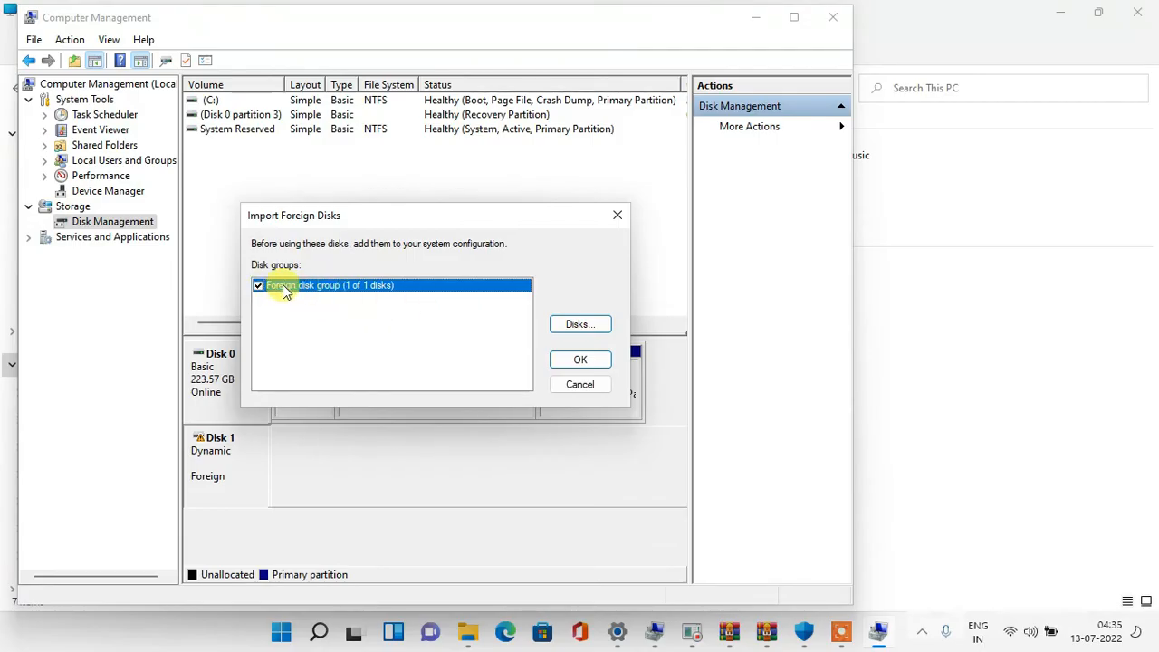
pyautogui.moveTo(579, 324)
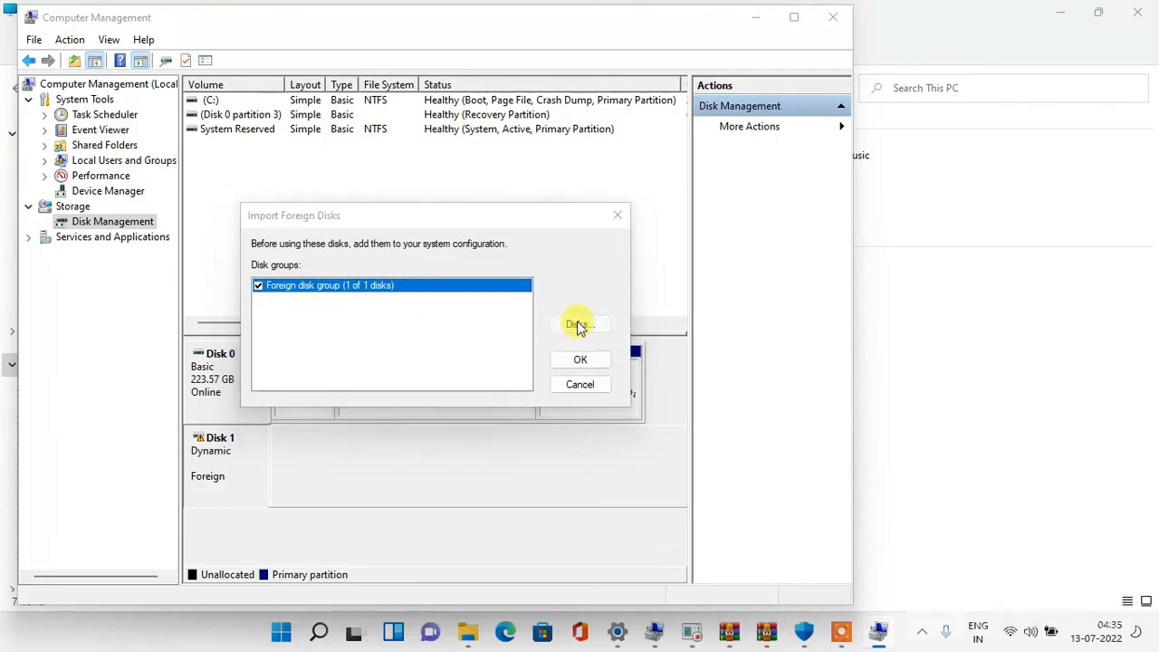
pyautogui.click(579, 324)
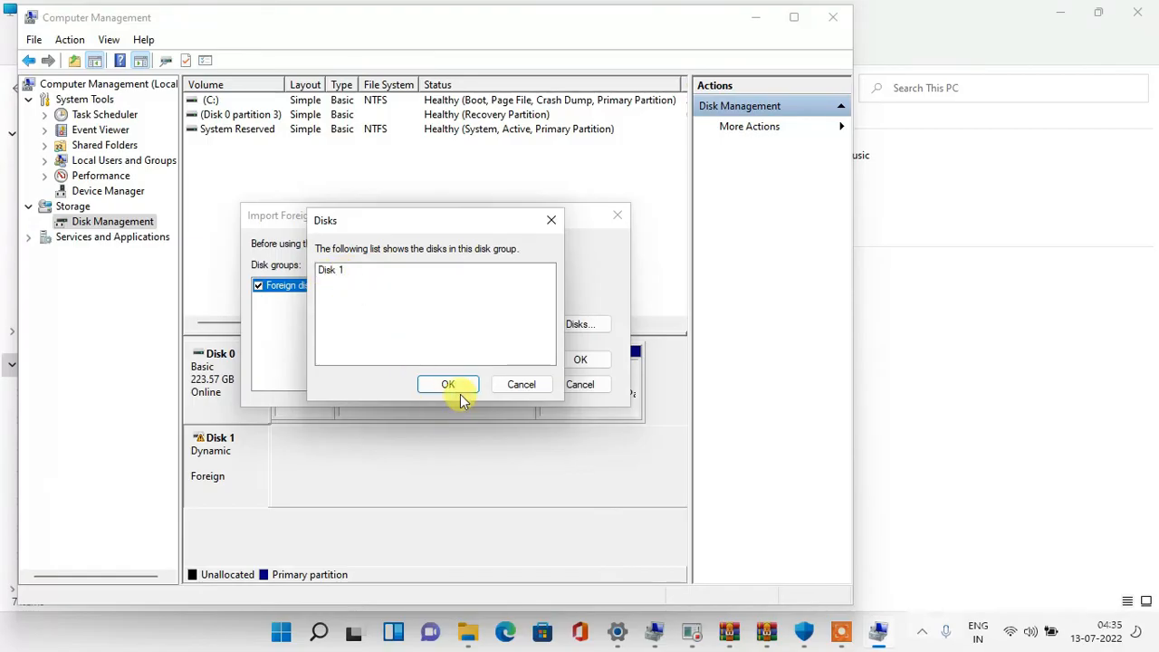
pyautogui.click(447, 383)
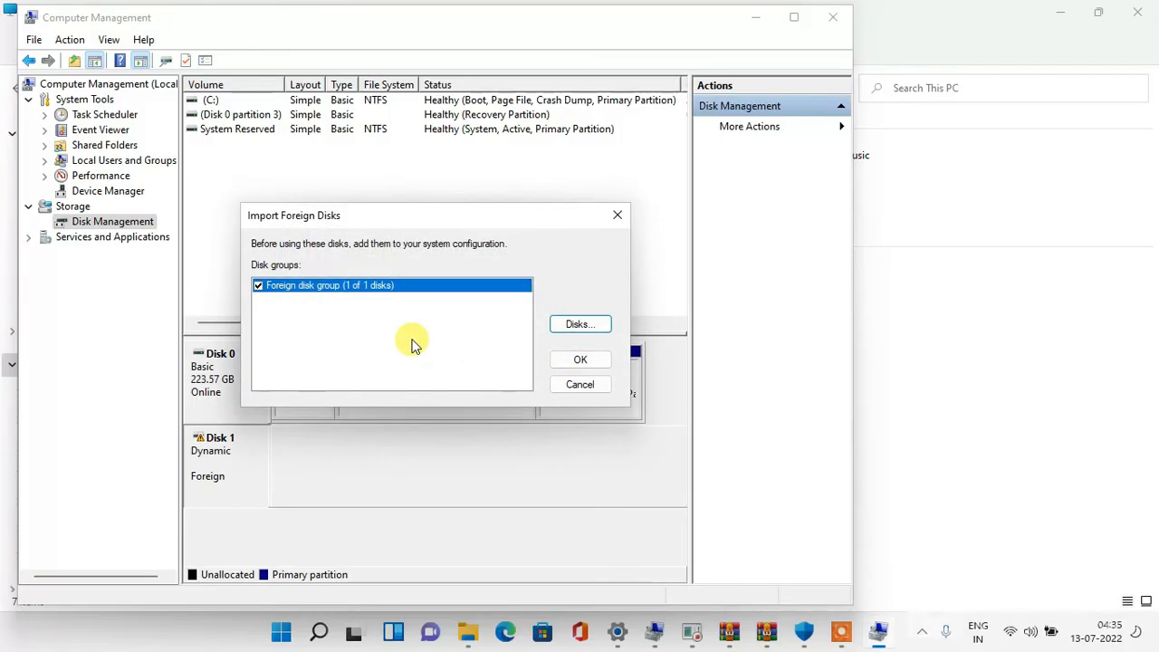
pyautogui.moveTo(579, 358)
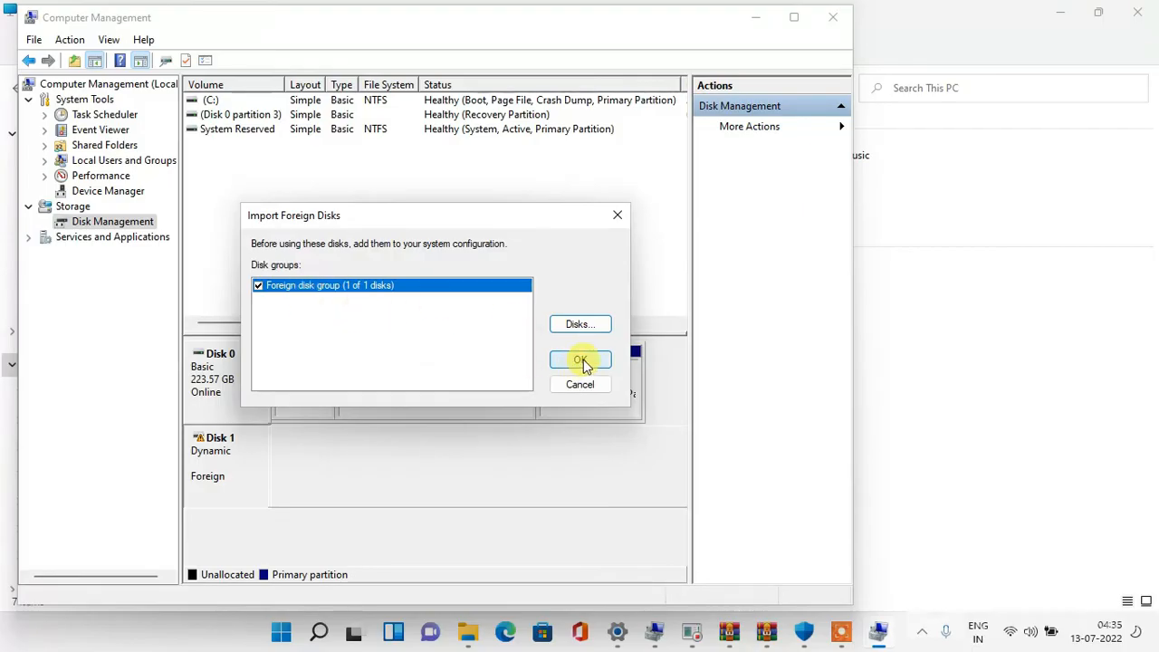
# - Proceed from Import Foreign Disks to the Foreign Disk Volumes list of two simple volumes
pyautogui.click(580, 359)
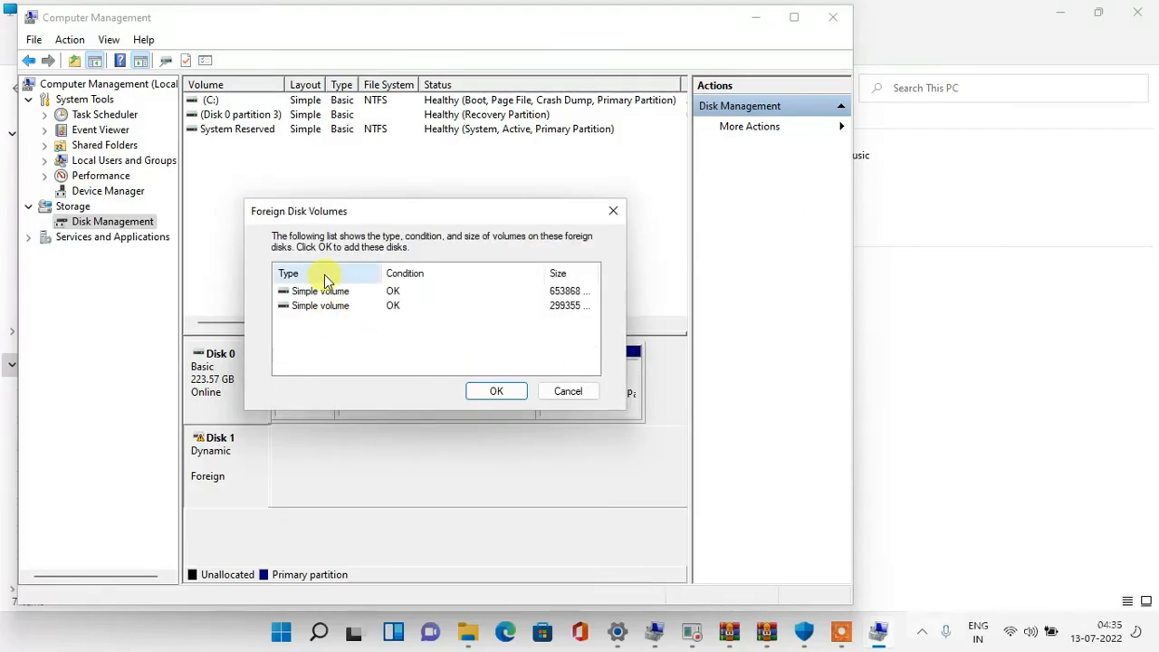
pyautogui.moveTo(470, 348)
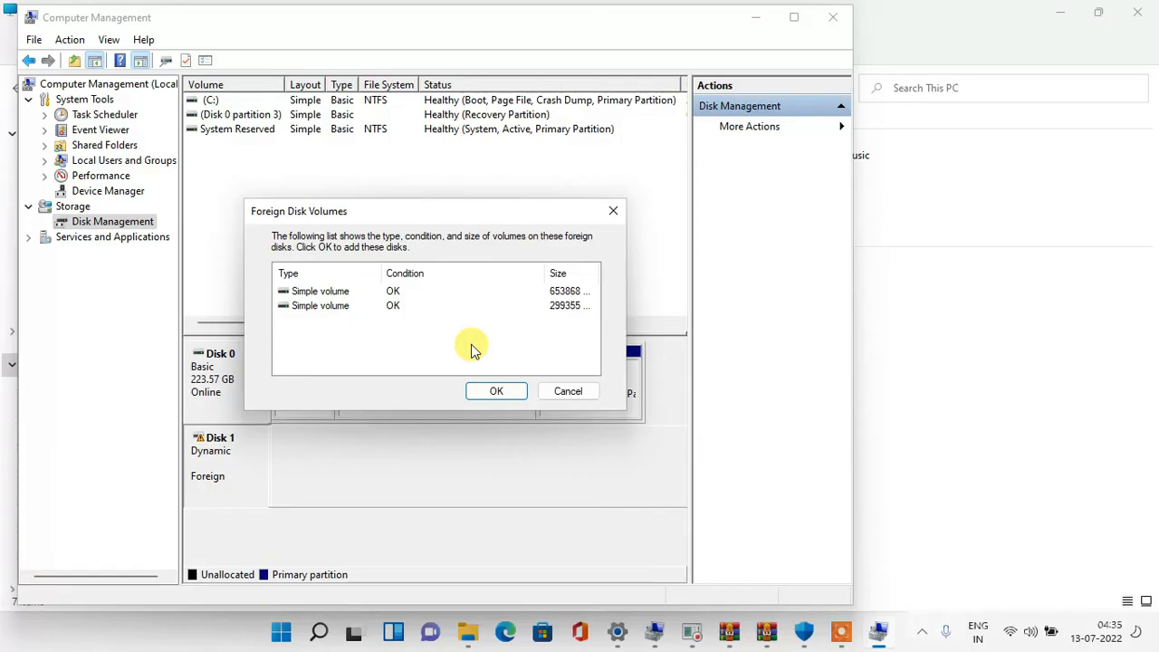
pyautogui.moveTo(326, 333)
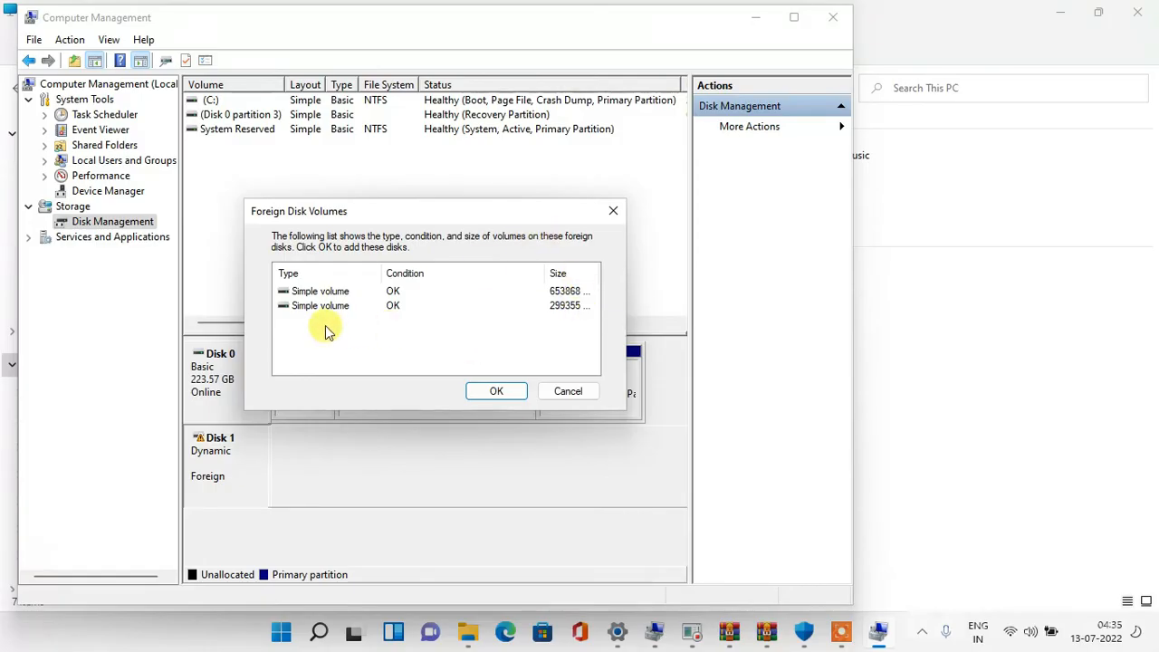
pyautogui.moveTo(371, 339)
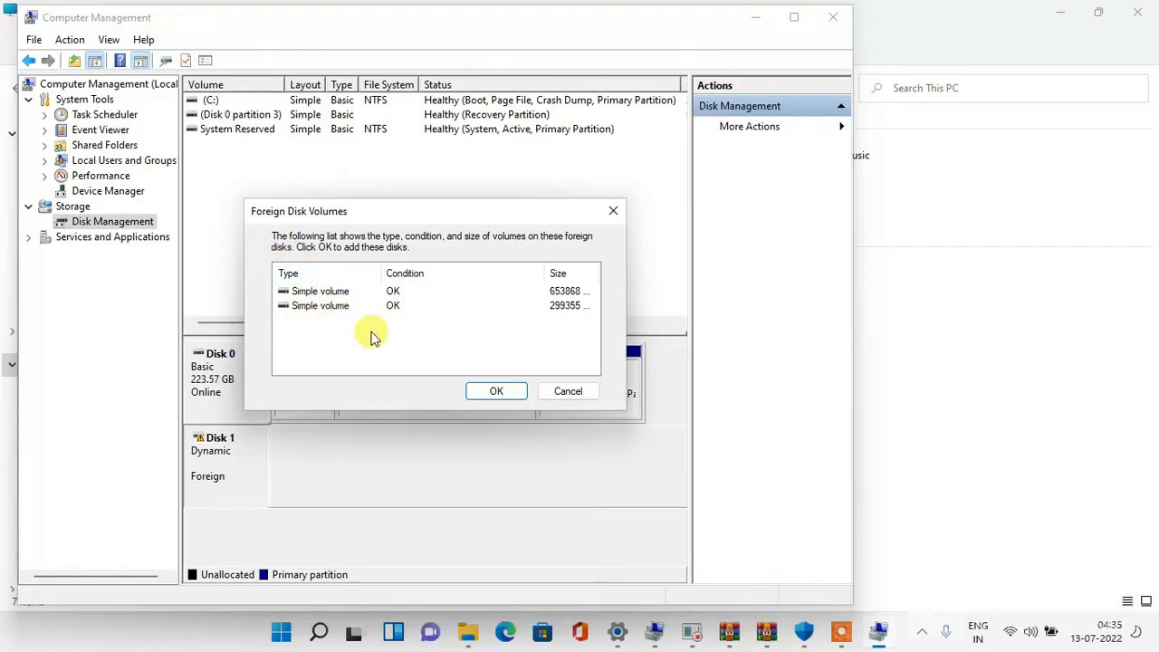
pyautogui.moveTo(348, 289)
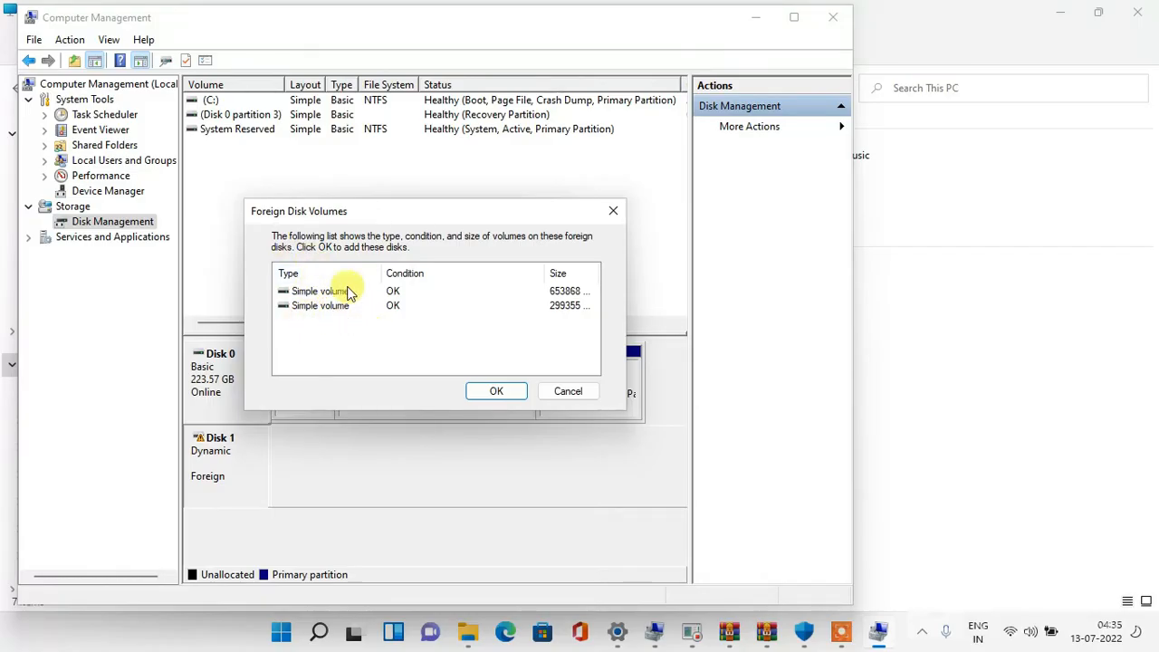
pyautogui.moveTo(405, 304)
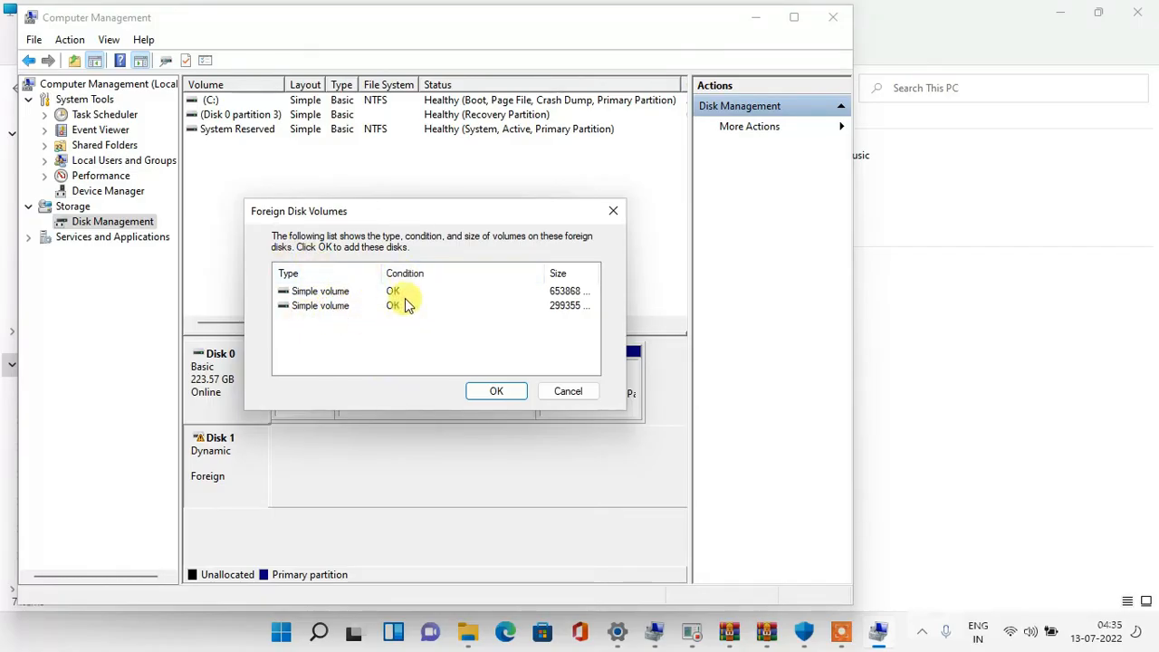
pyautogui.moveTo(586, 297)
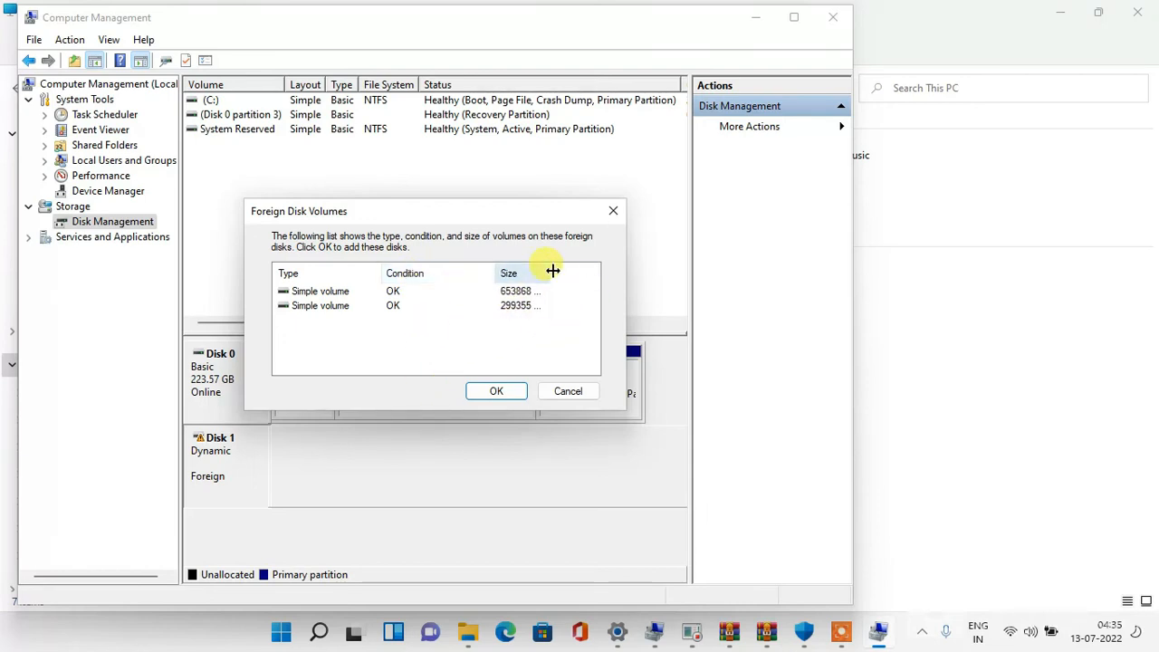
pyautogui.moveTo(507, 311)
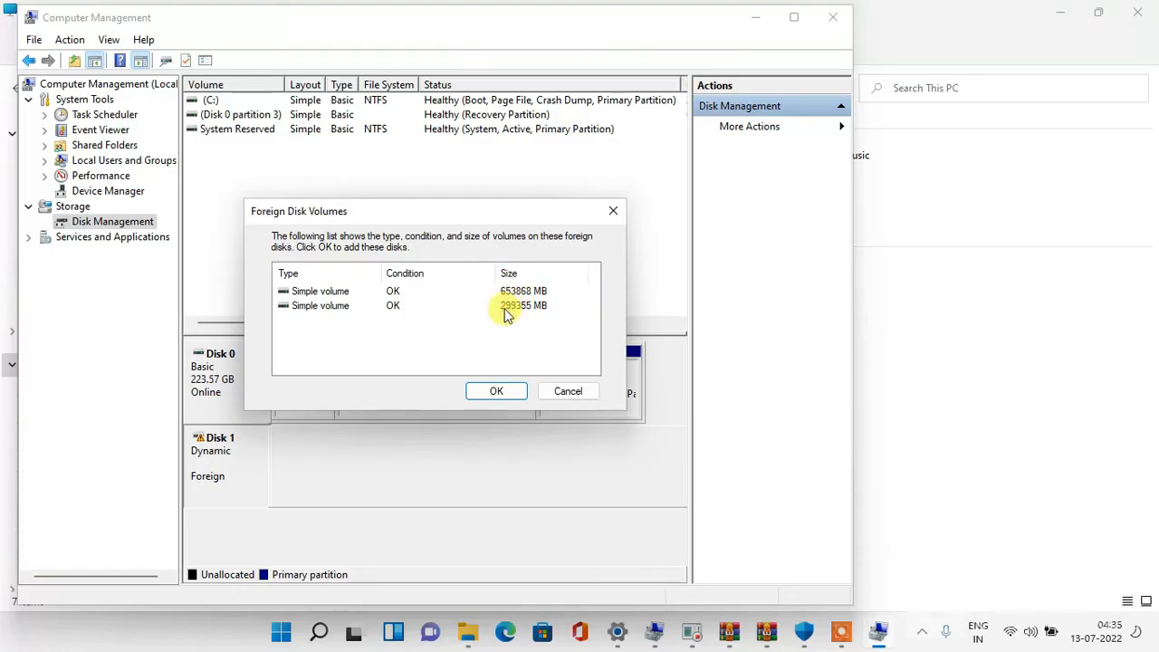
pyautogui.moveTo(393, 304)
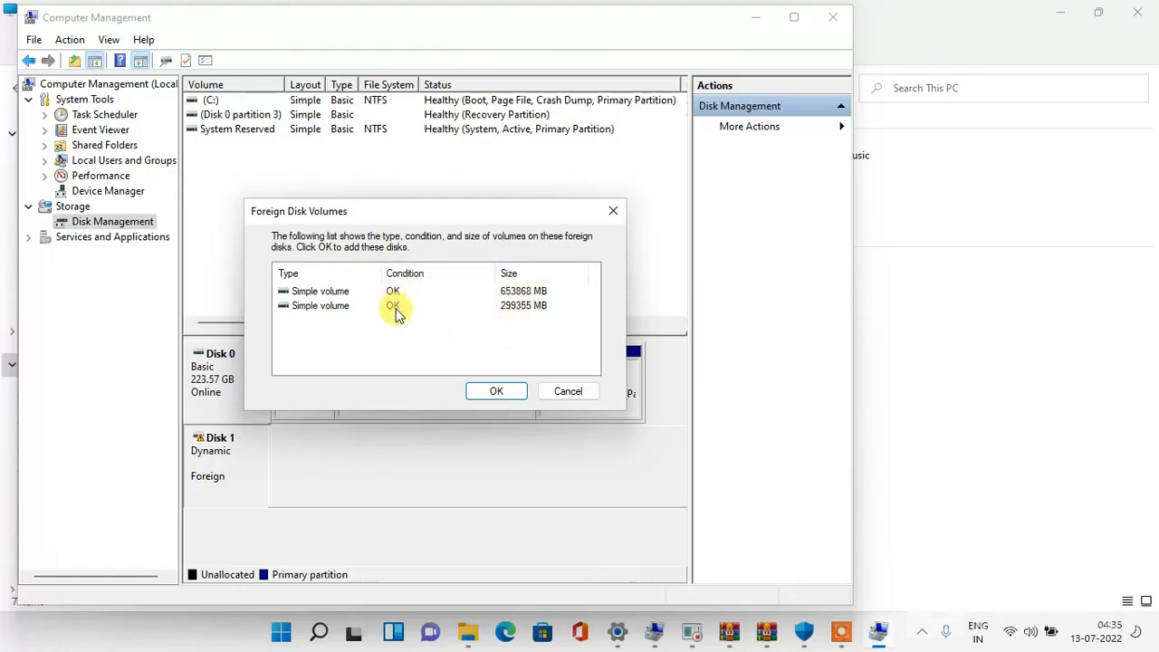
pyautogui.moveTo(395, 333)
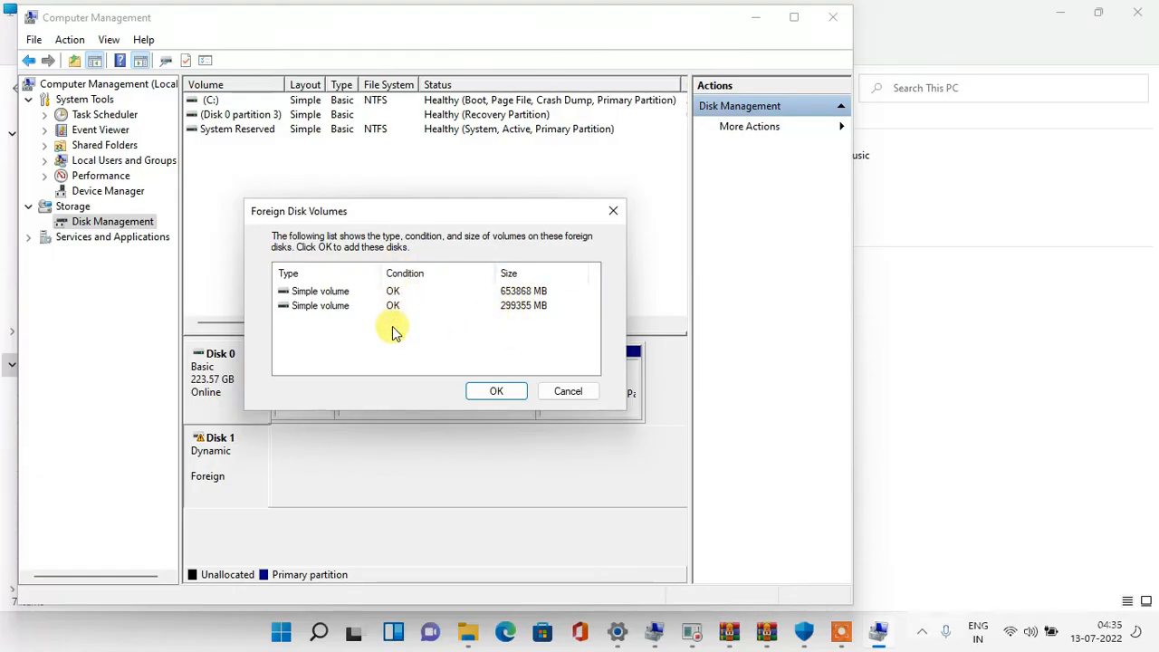
pyautogui.moveTo(399, 264)
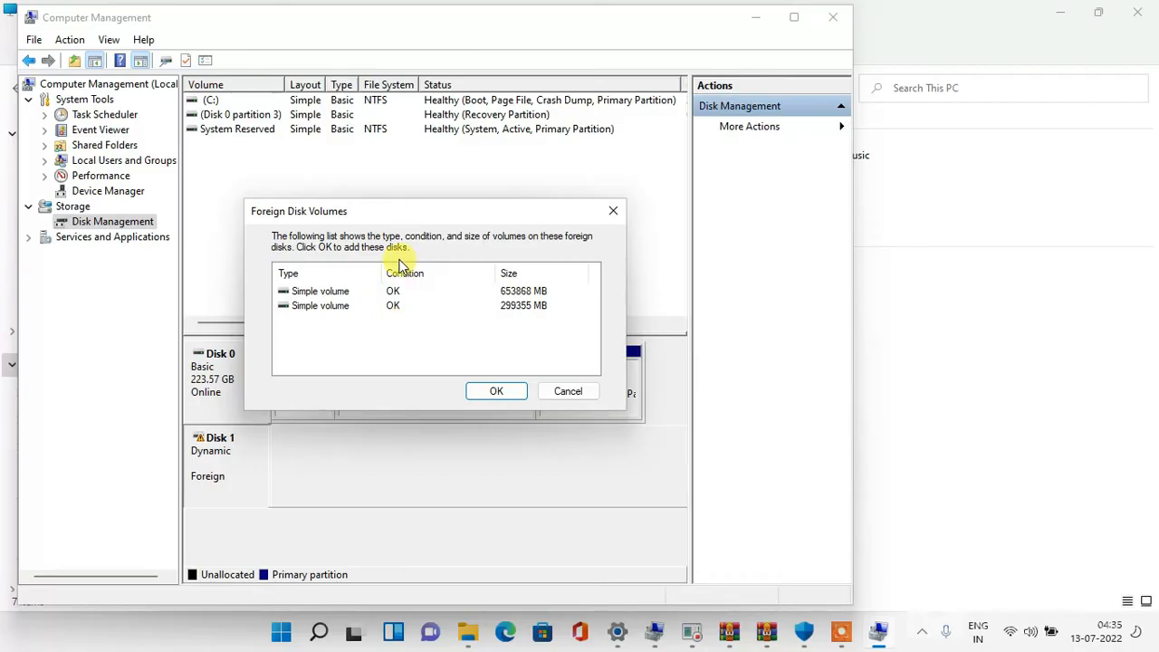
pyautogui.moveTo(398, 311)
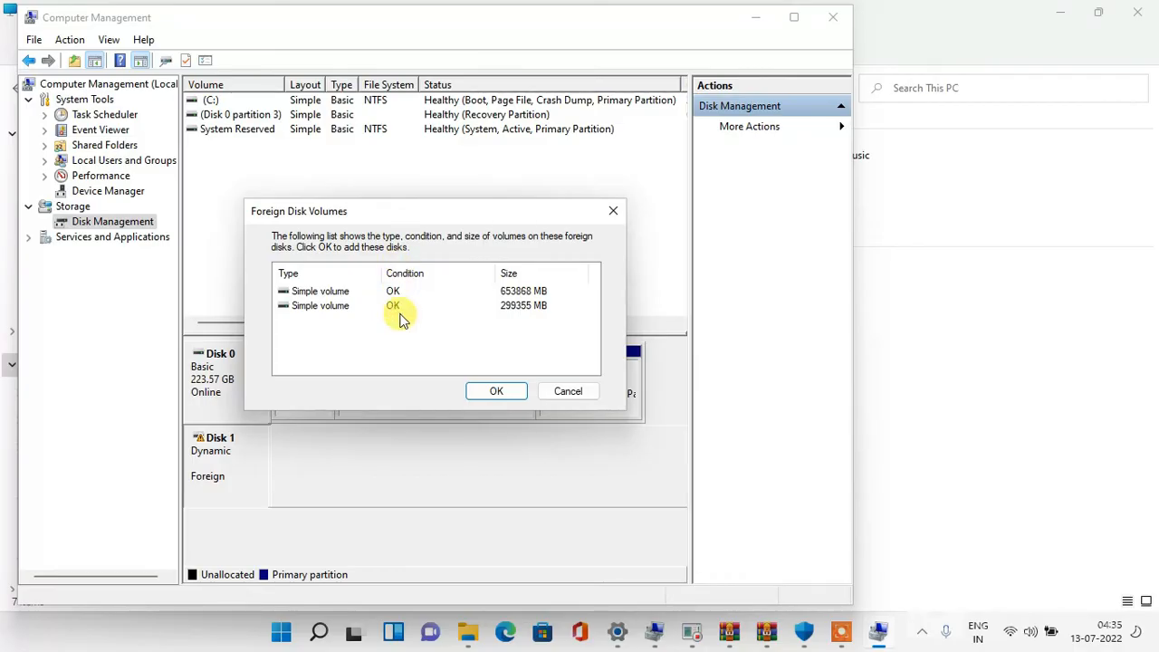
pyautogui.moveTo(496, 391)
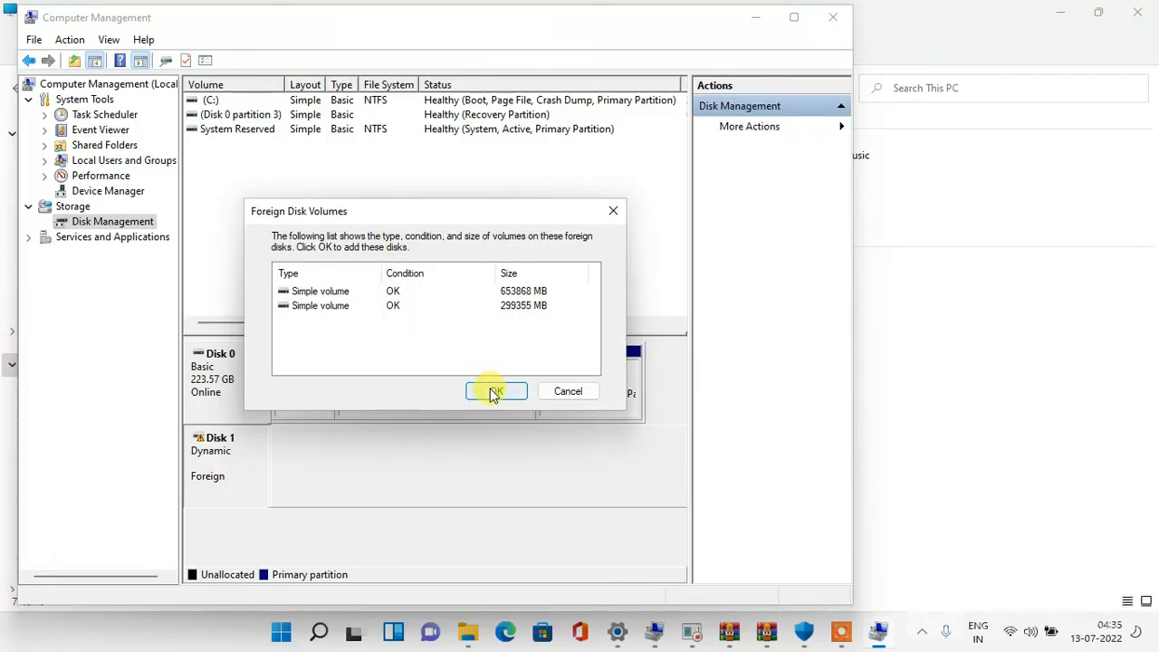
# - Confirm the import and inspect Disk 1's F:, 529 MB and 100 MB partitions, now healthy and online
pyautogui.click(496, 391)
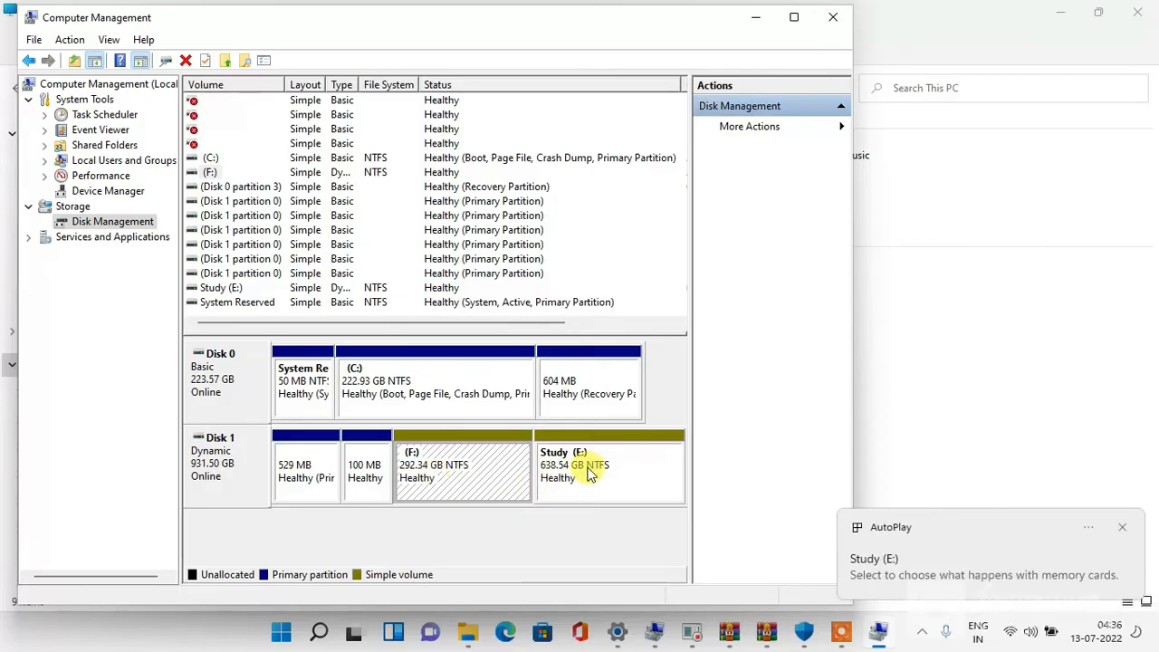
pyautogui.click(461, 467)
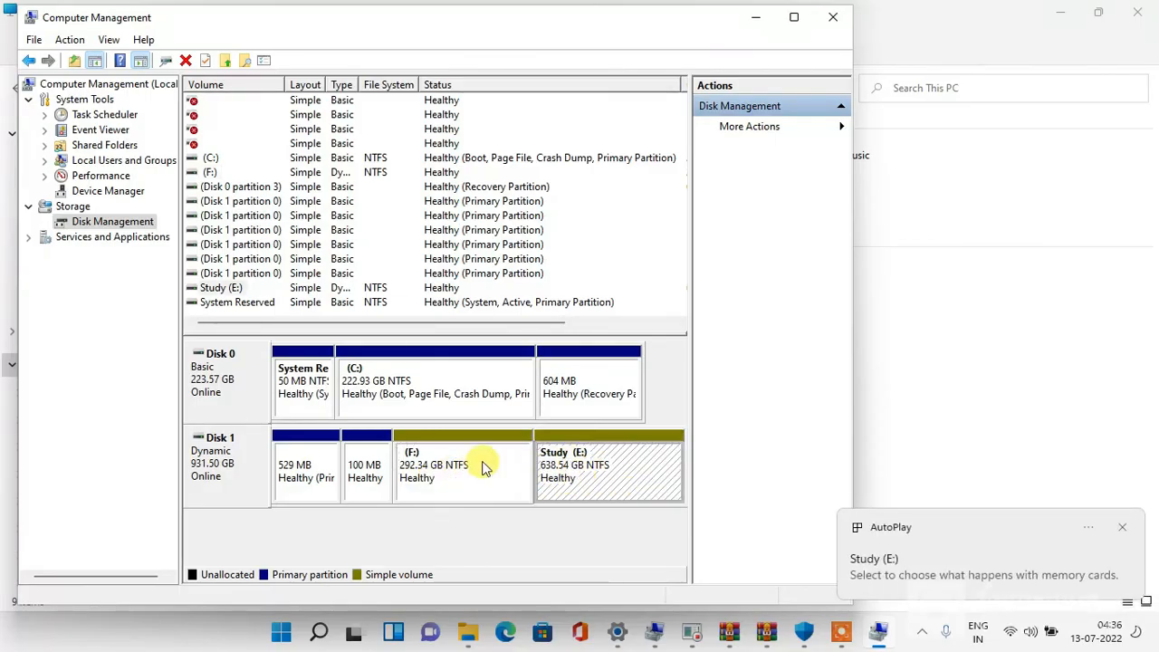
pyautogui.click(304, 467)
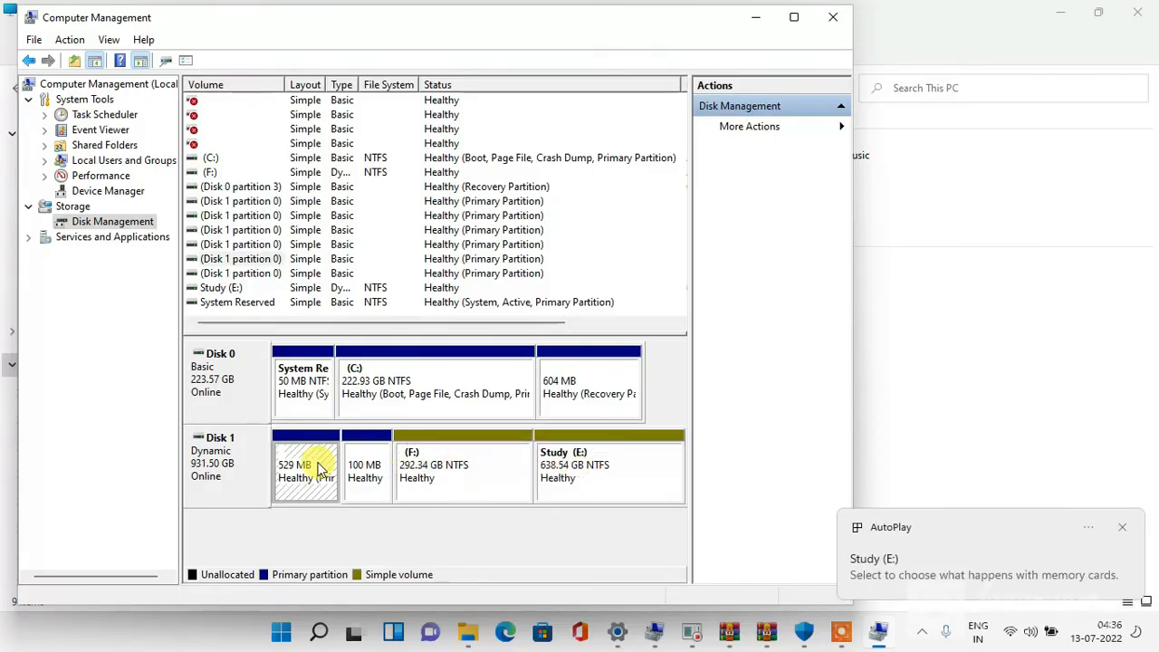
pyautogui.click(1123, 527)
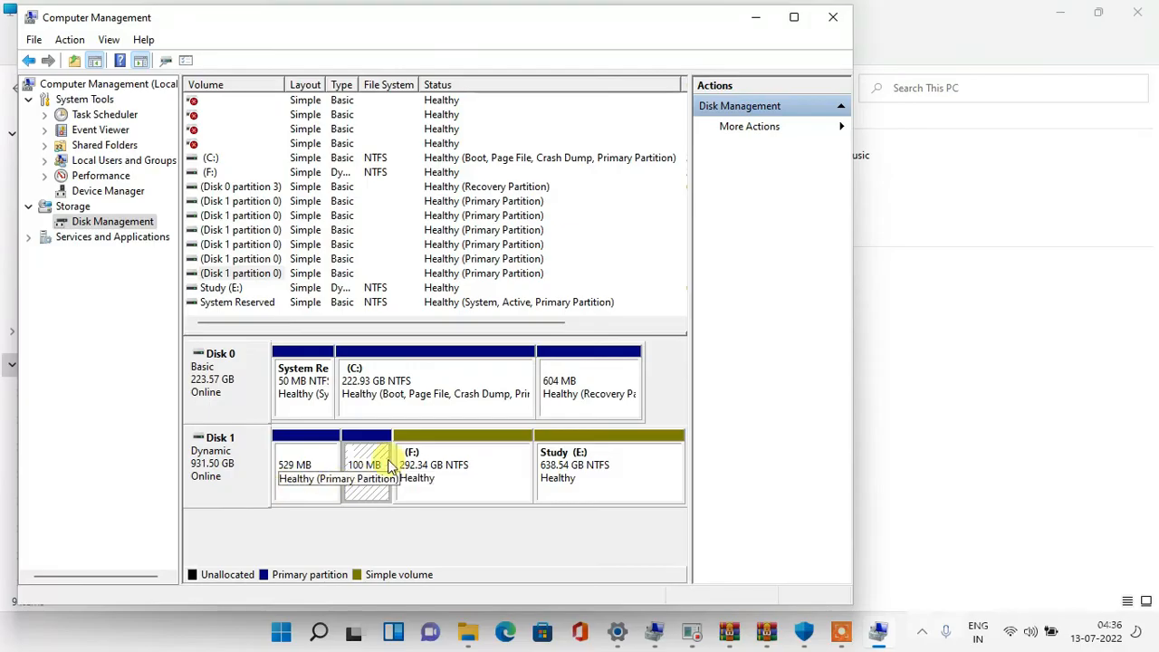
pyautogui.moveTo(342, 250)
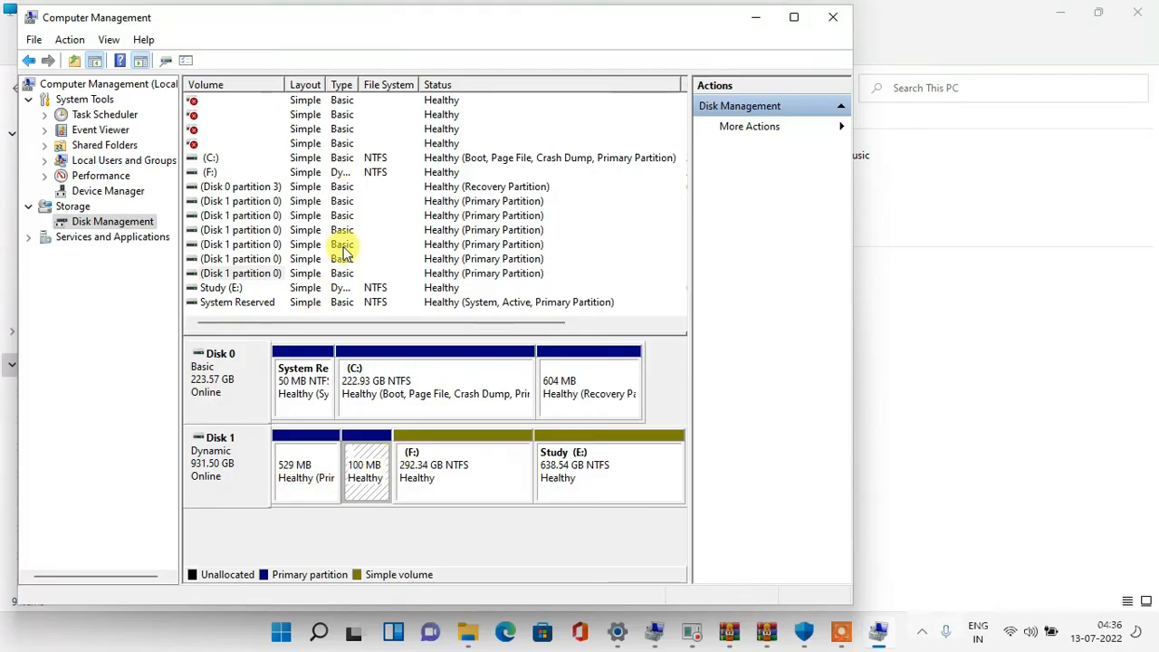
pyautogui.moveTo(218, 128)
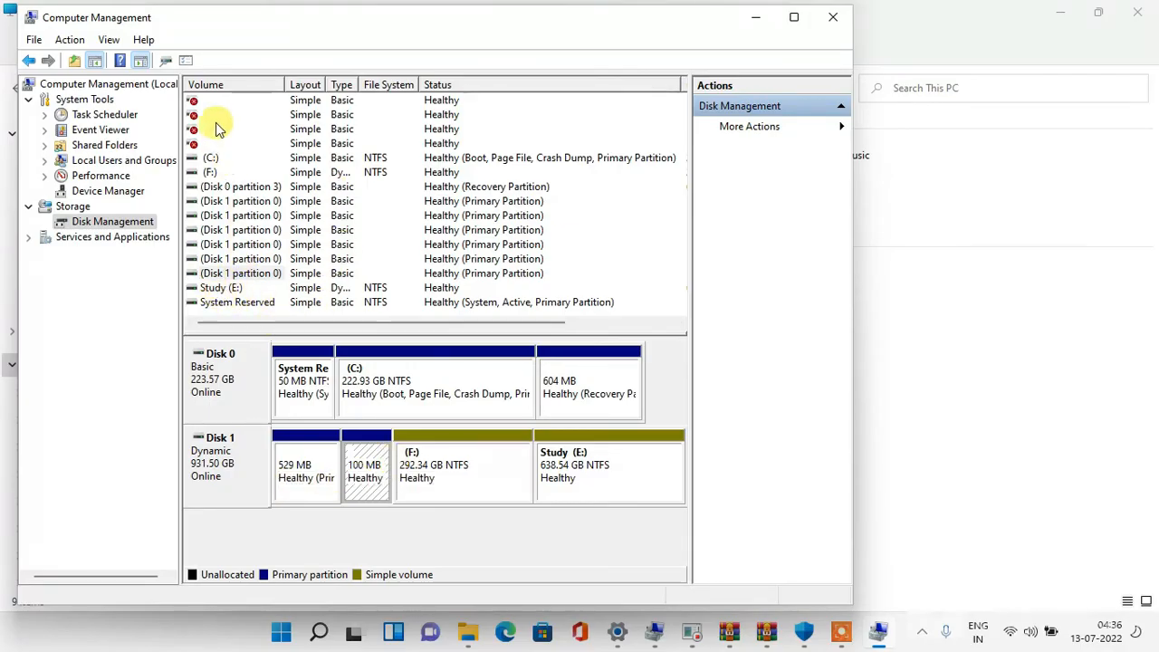
pyautogui.moveTo(305, 469)
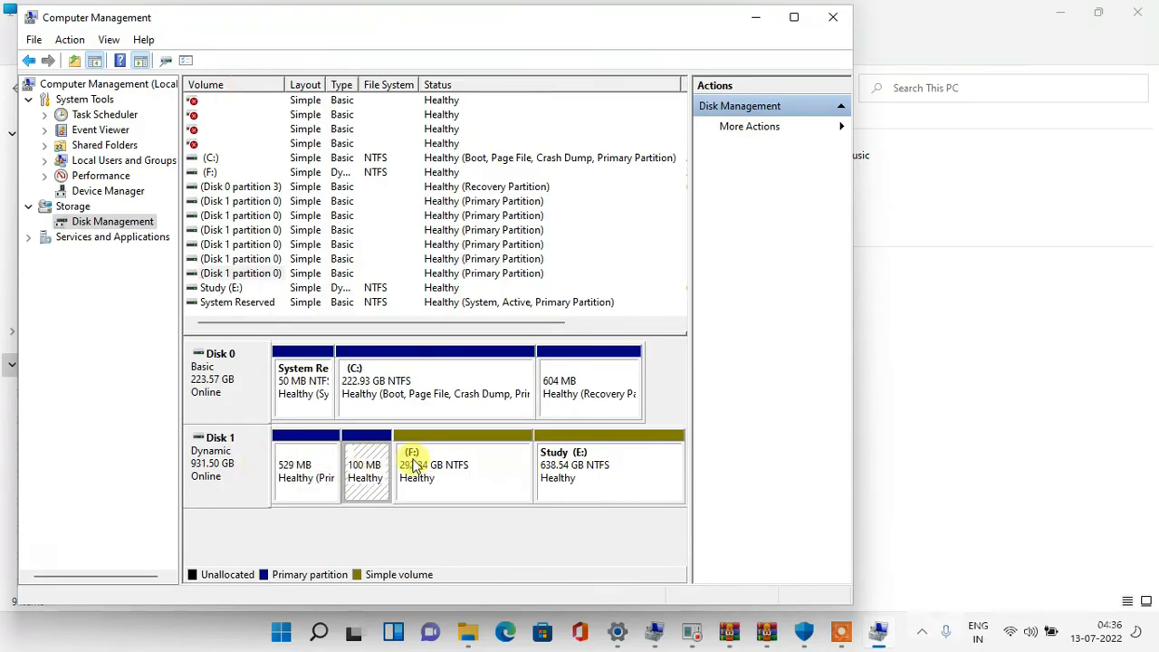
pyautogui.click(463, 464)
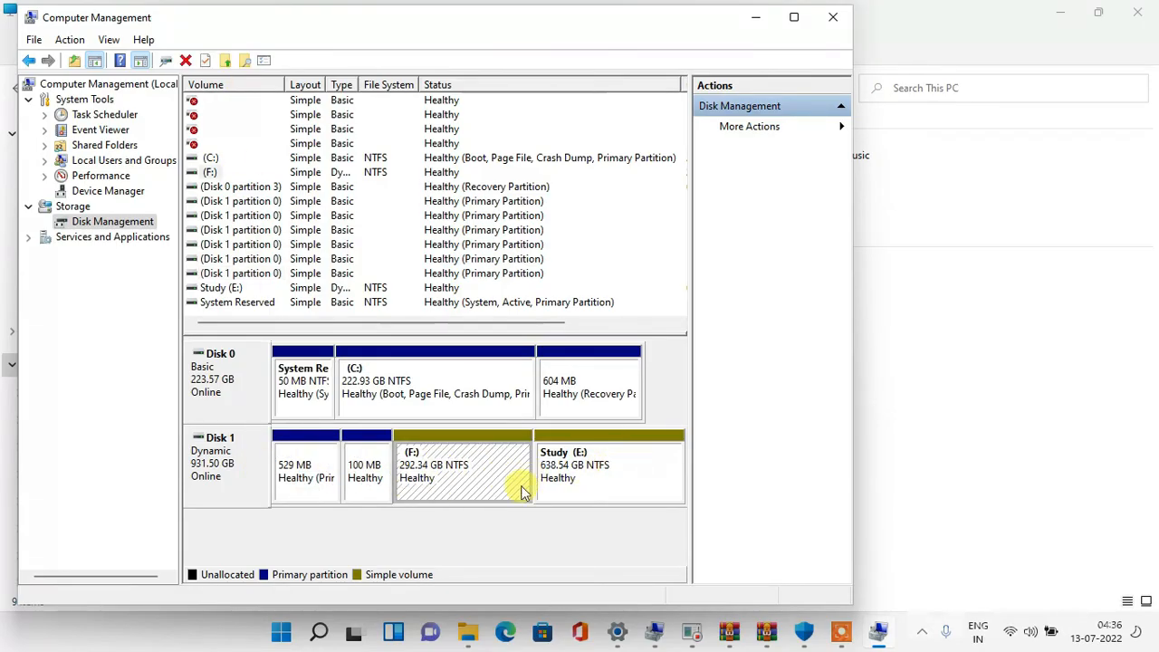
pyautogui.moveTo(471, 470)
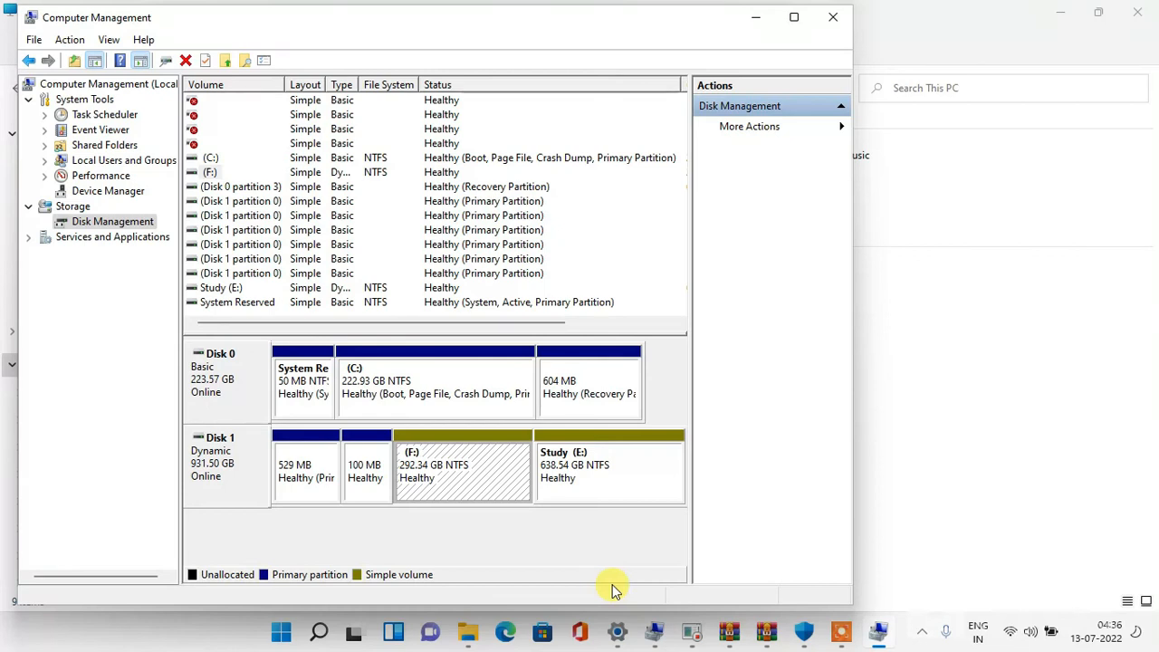
pyautogui.moveTo(590, 534)
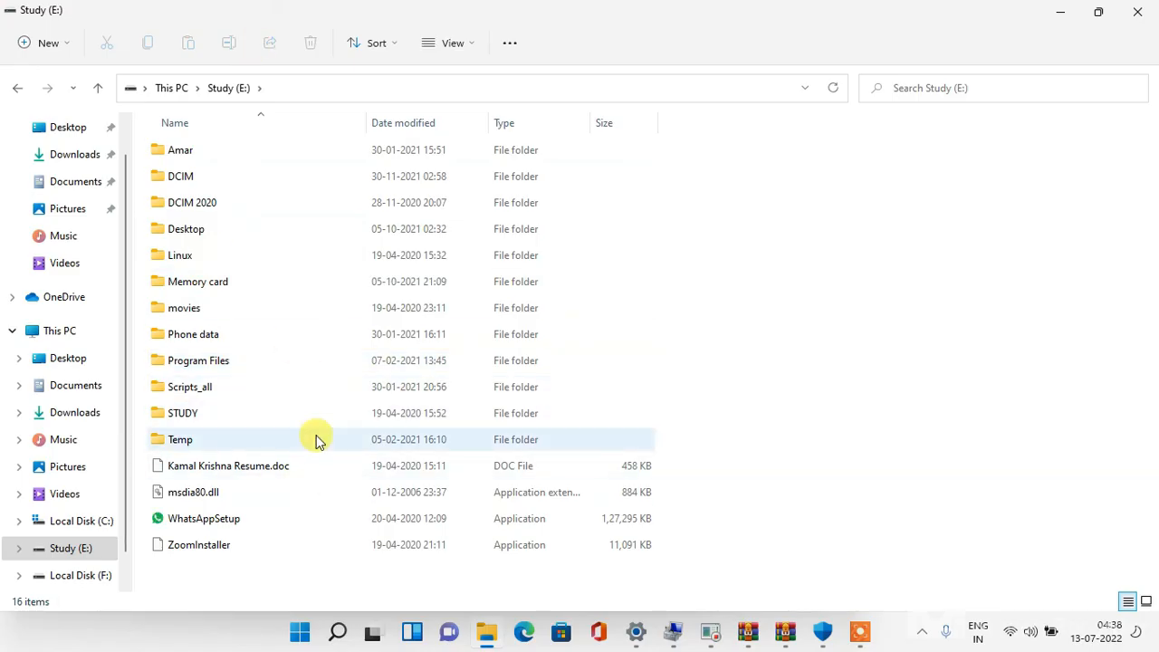
# - Browse Local Disk (F:) and return to This PC, which now lists three drives
pyautogui.click(80, 576)
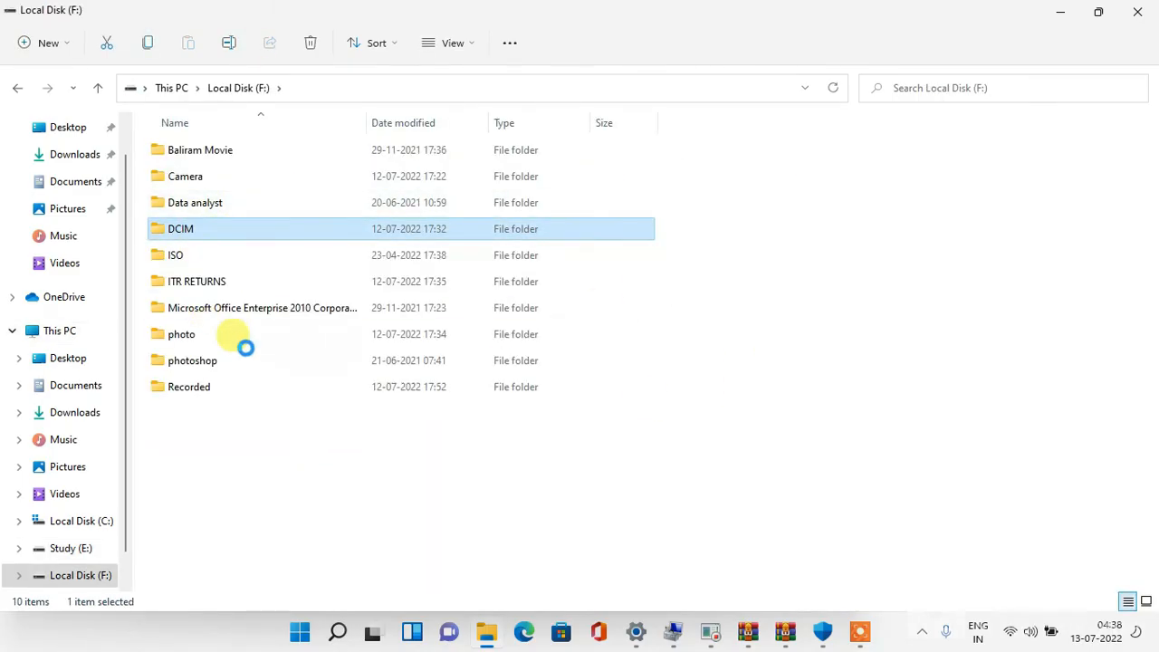
pyautogui.click(174, 254)
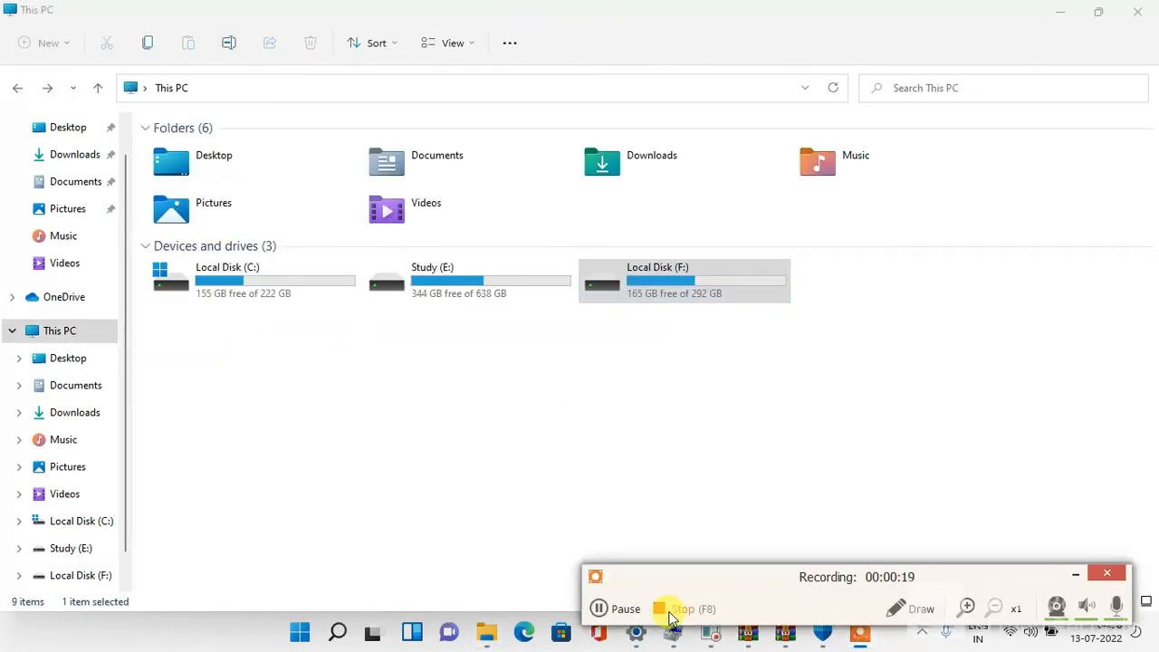
pyautogui.click(677, 608)
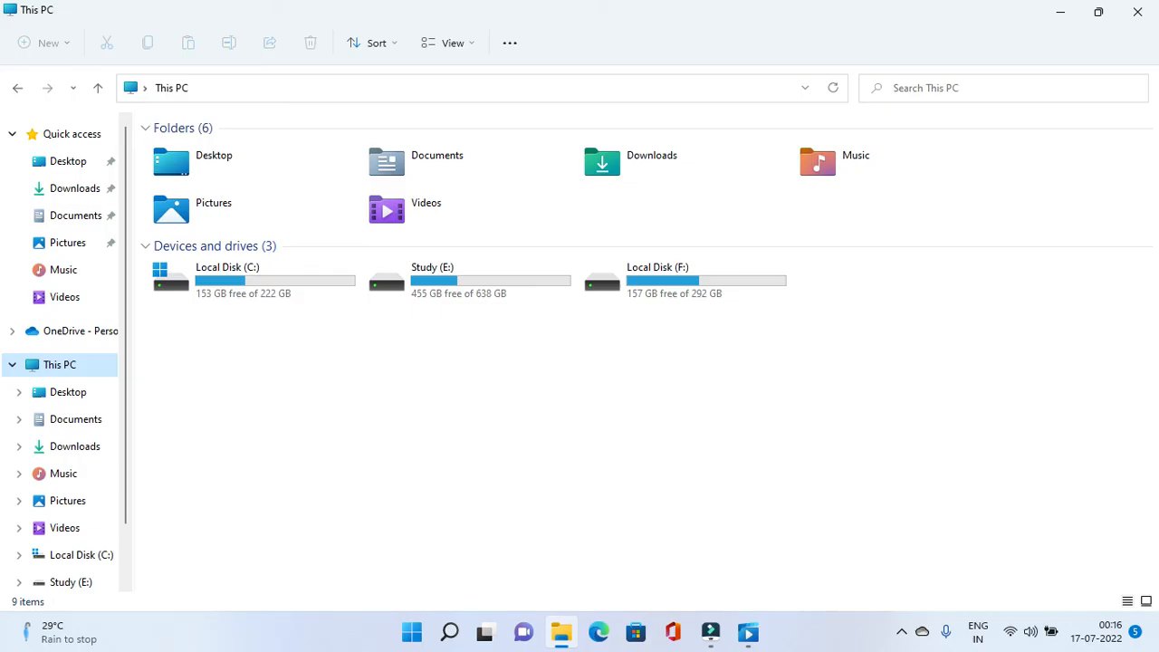